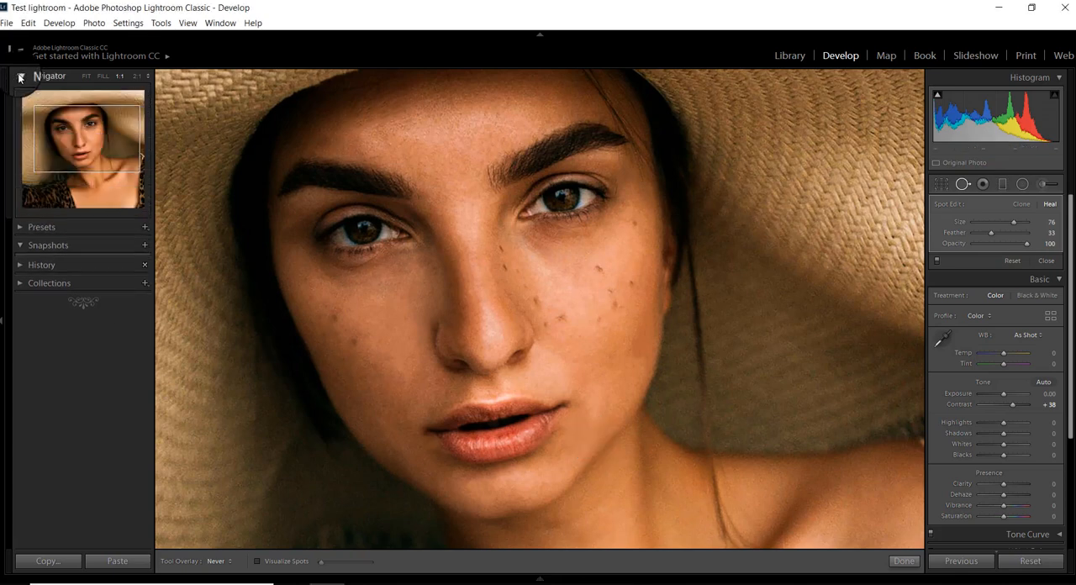
mouse_move(80, 176)
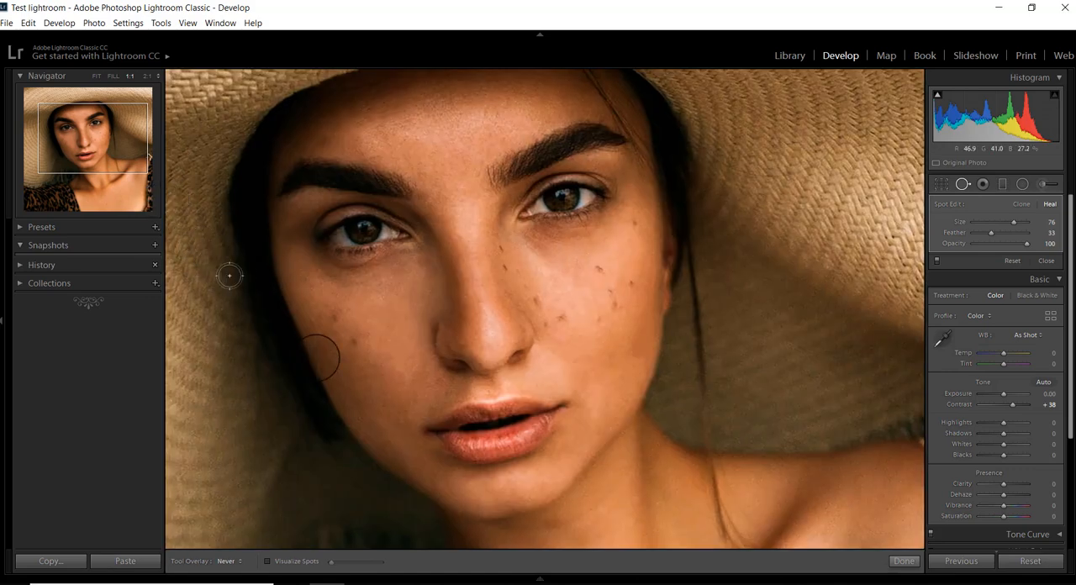
- Switch the freckled portrait's active tool to Red Eye Correction
left_click(539, 578)
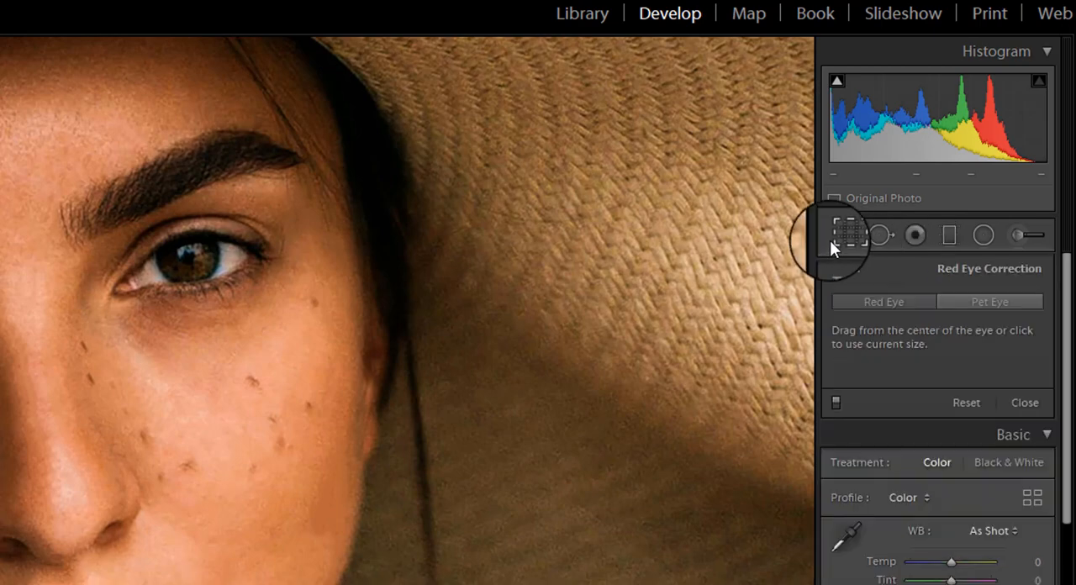
- Leave Crop and reactivate Spot Removal so its Heal brush settings show
left_click(880, 236)
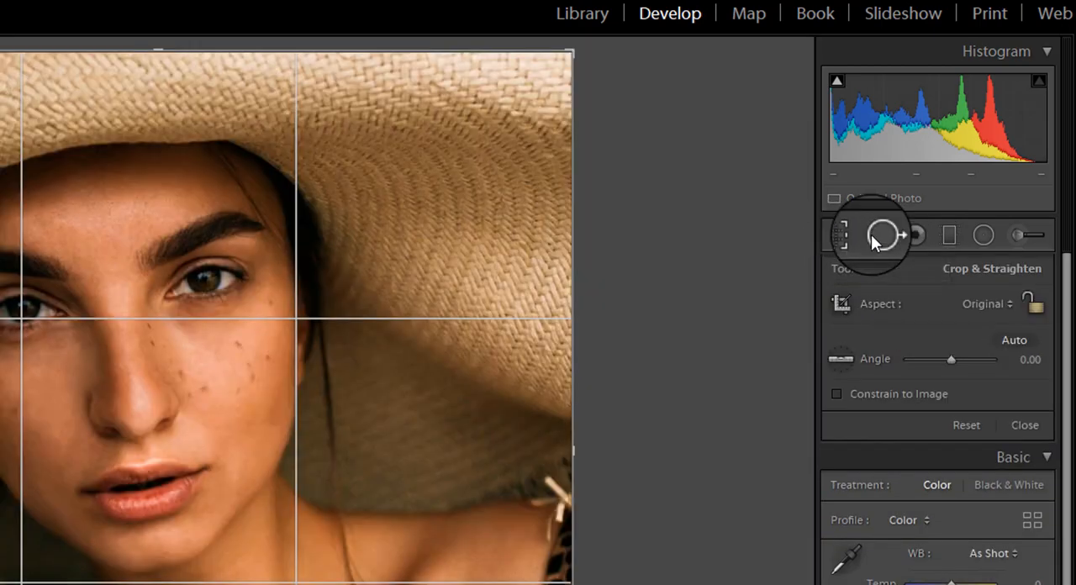
left_click(881, 234)
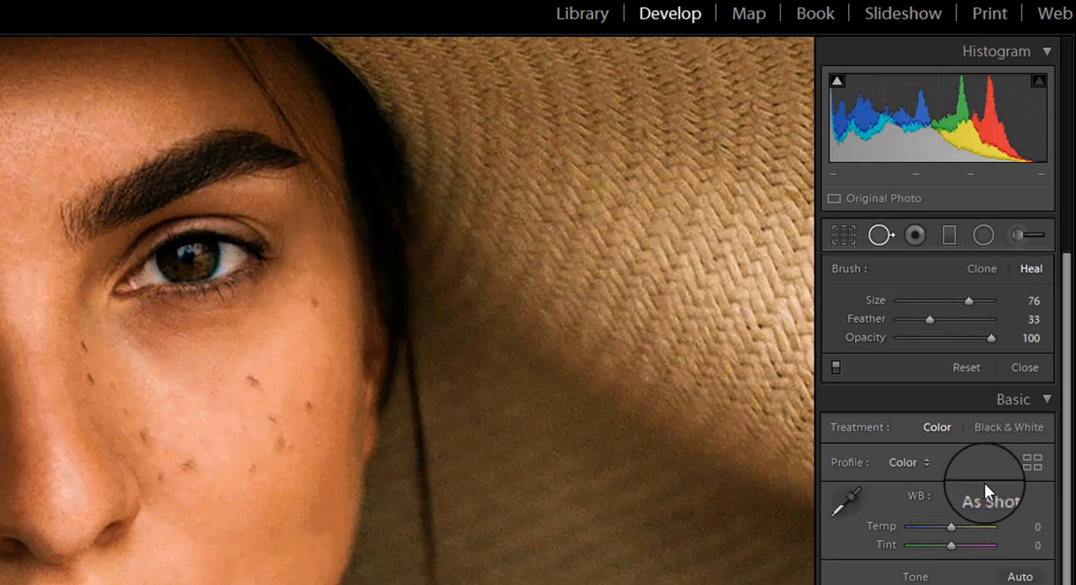
mouse_move(931, 368)
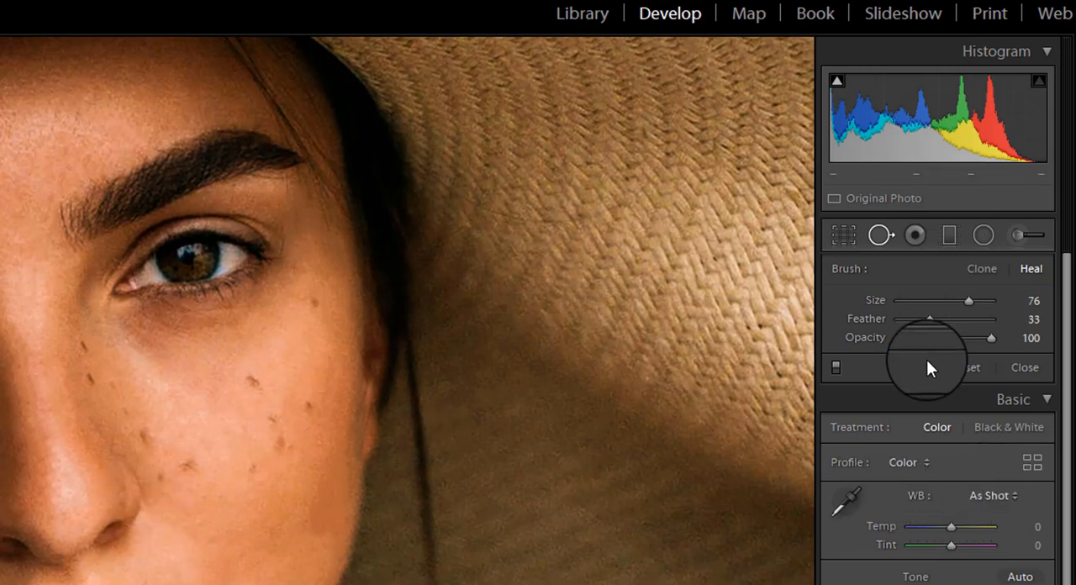
mouse_move(881, 235)
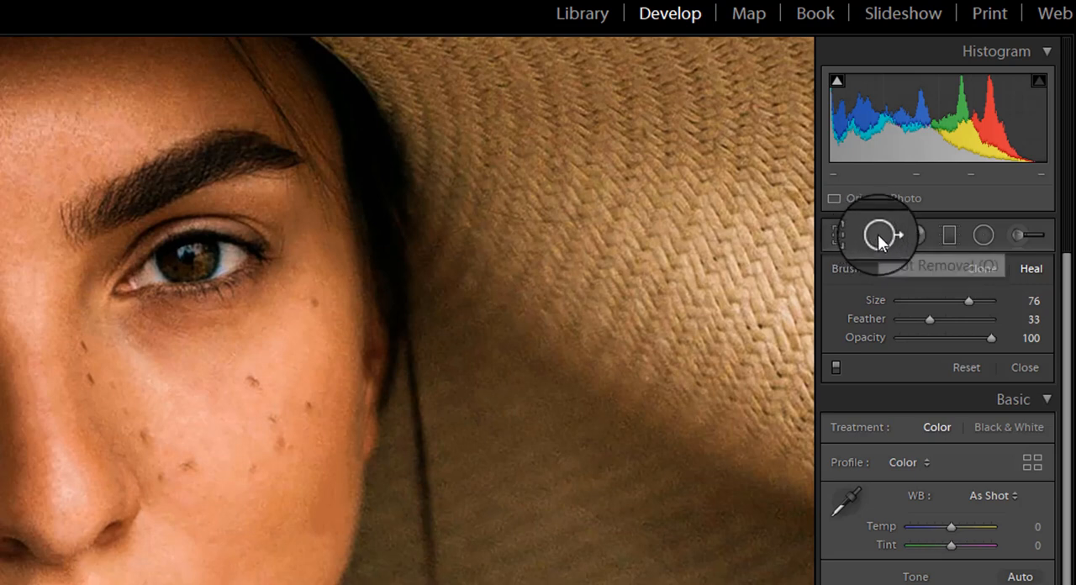
mouse_move(876, 235)
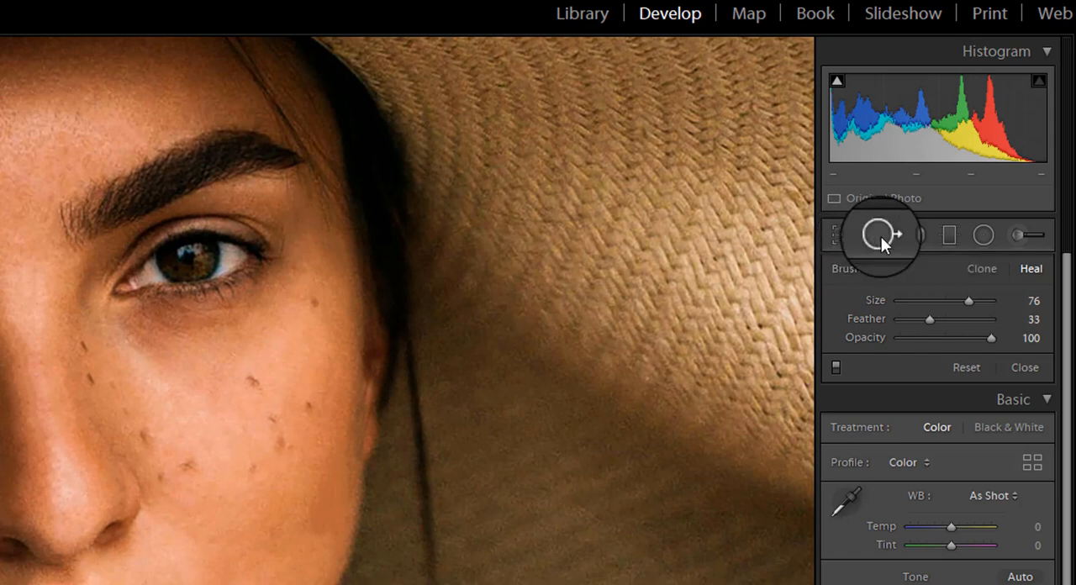
mouse_move(878, 235)
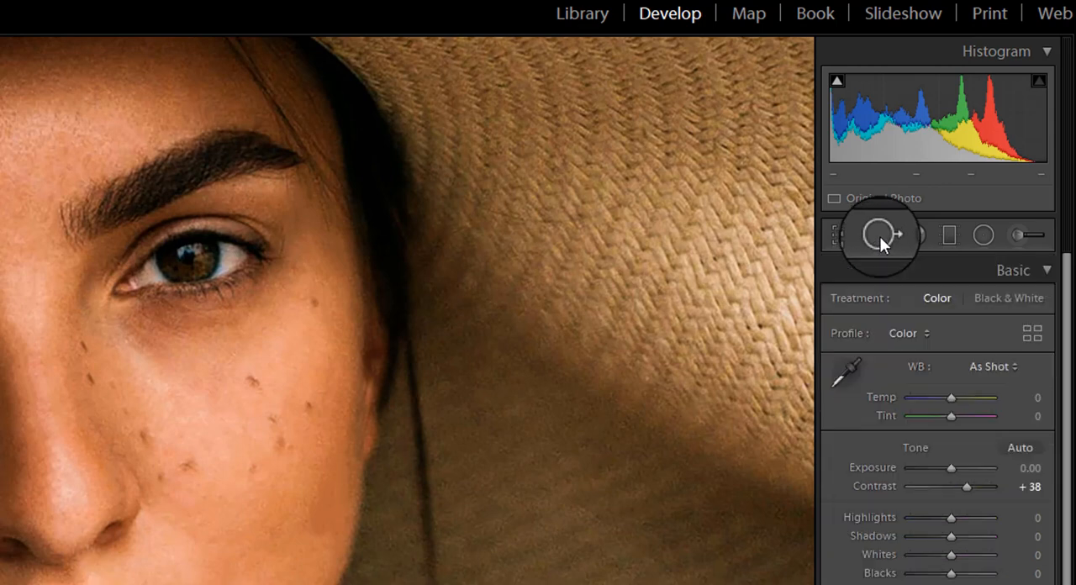
left_click(881, 234)
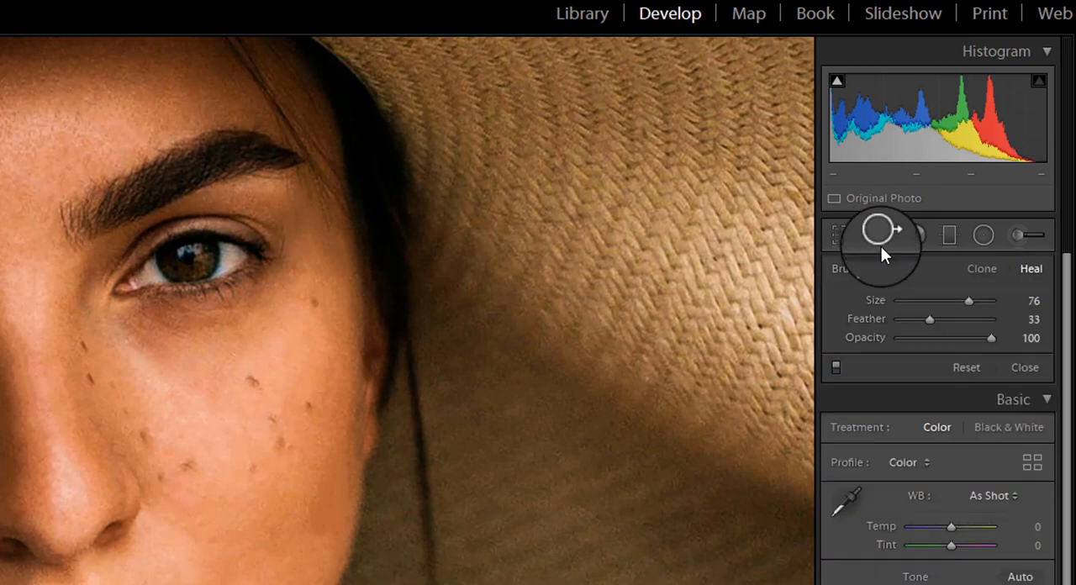
mouse_move(881, 235)
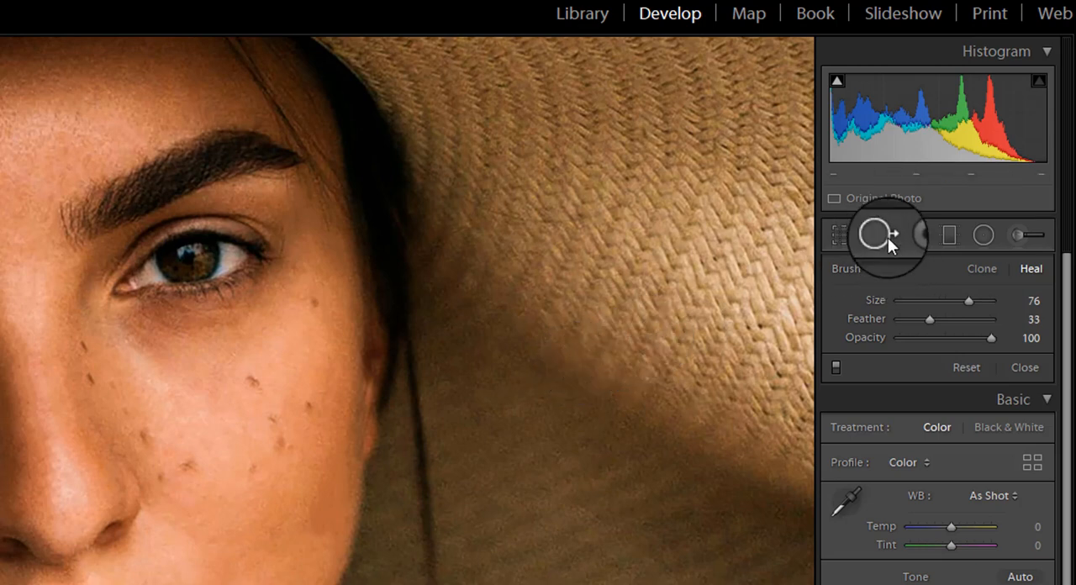
mouse_move(879, 235)
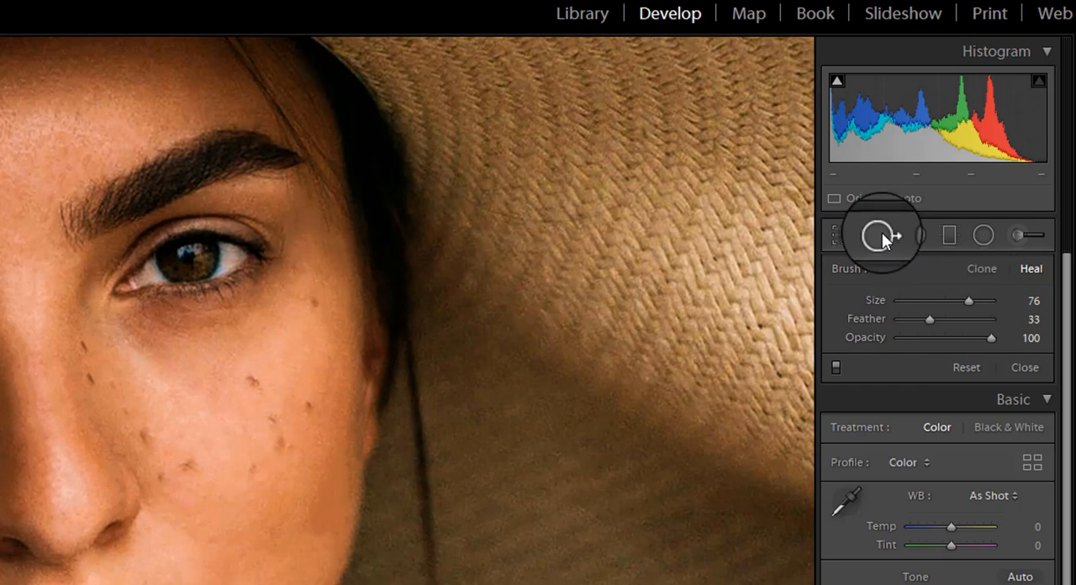
mouse_move(997, 128)
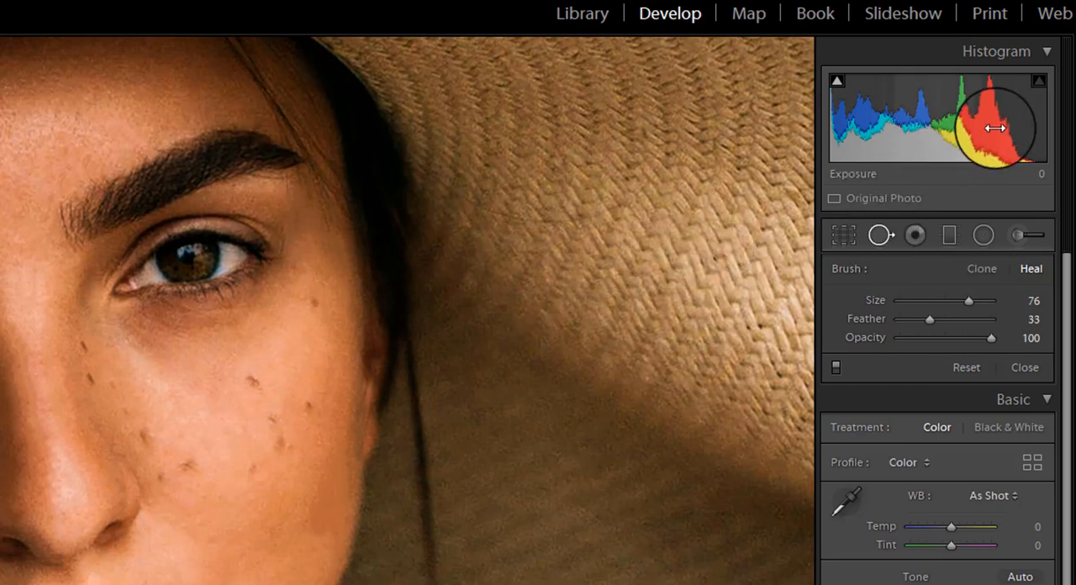
mouse_move(881, 236)
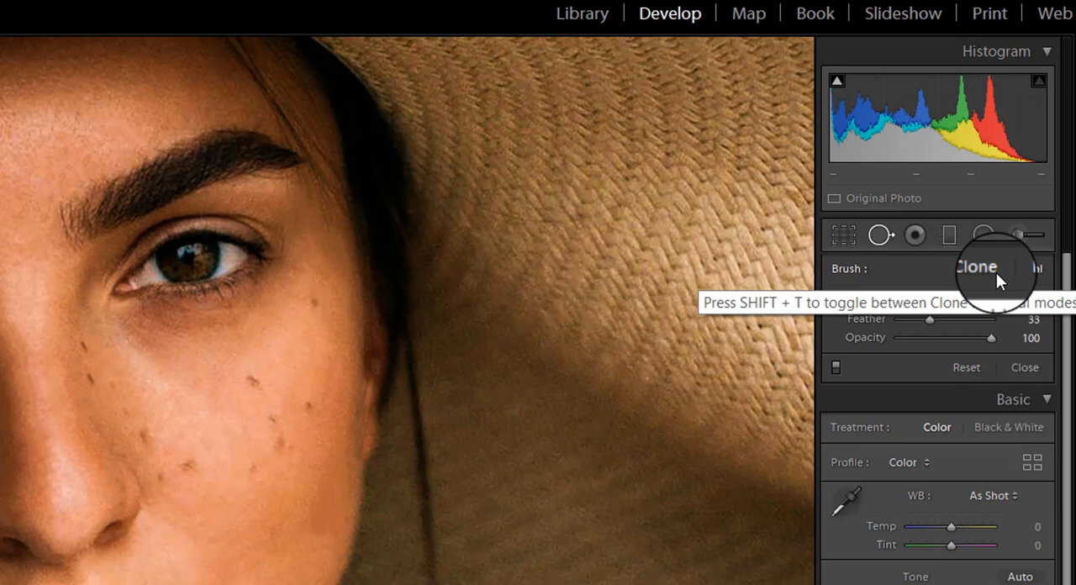
left_click(1027, 268)
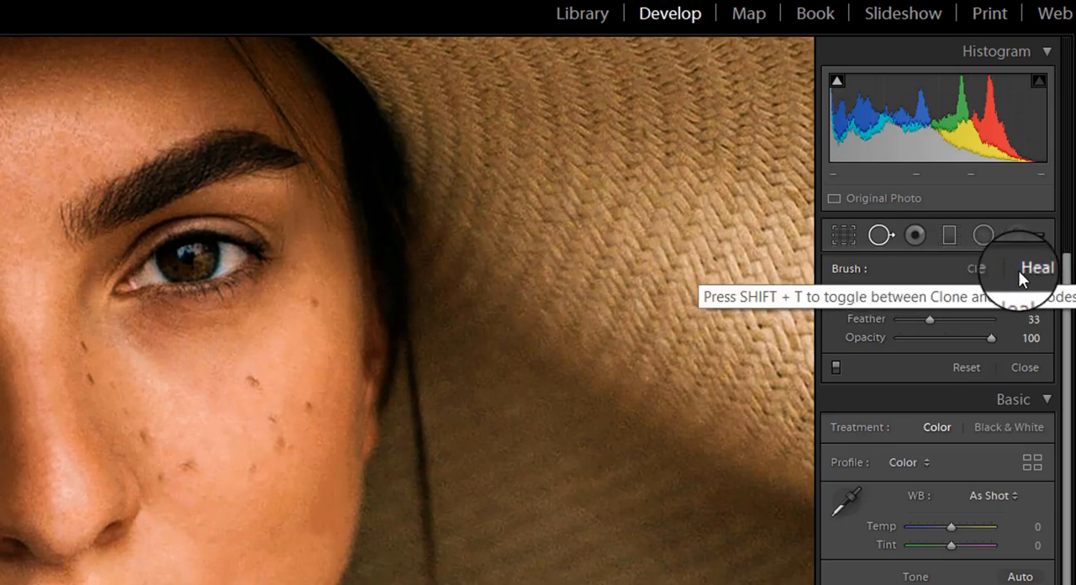
left_click(975, 267)
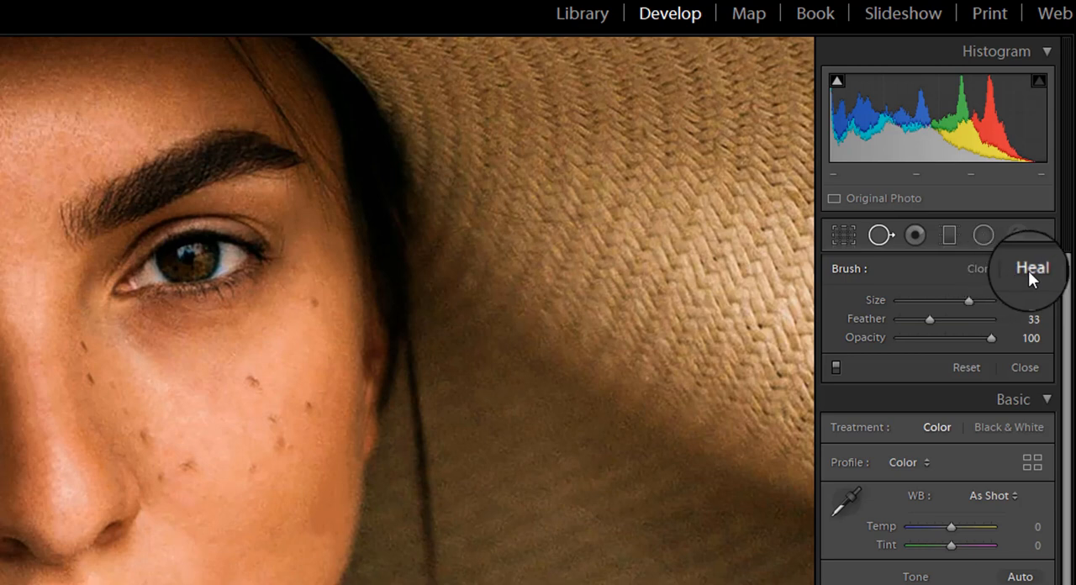
mouse_move(1033, 269)
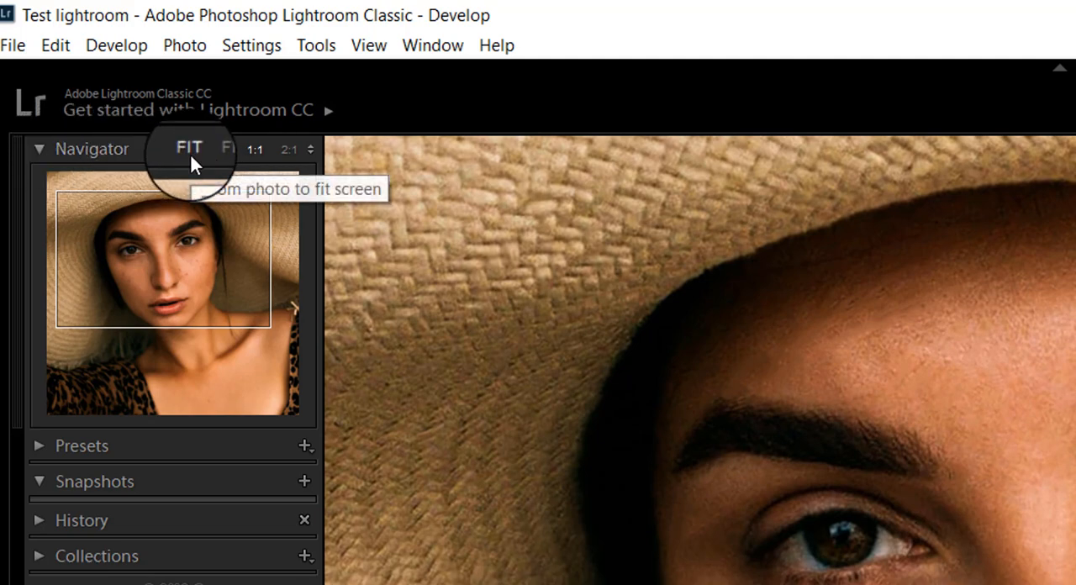
- Step the Navigator zoom through Fit, Fill, 1:16, 1:8 and 1:4 toward 2:1
left_click(220, 148)
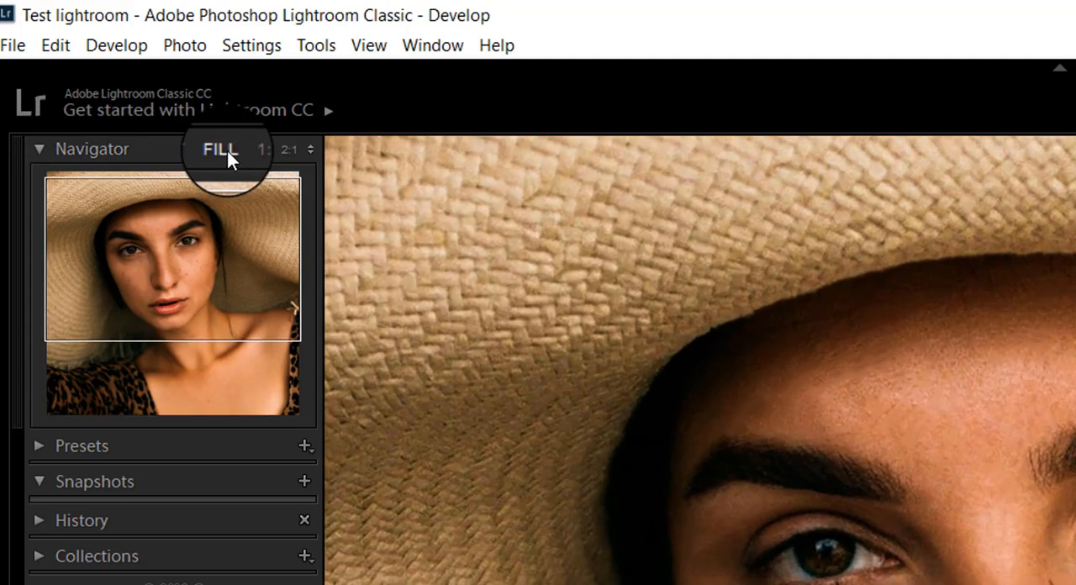
left_click(249, 148)
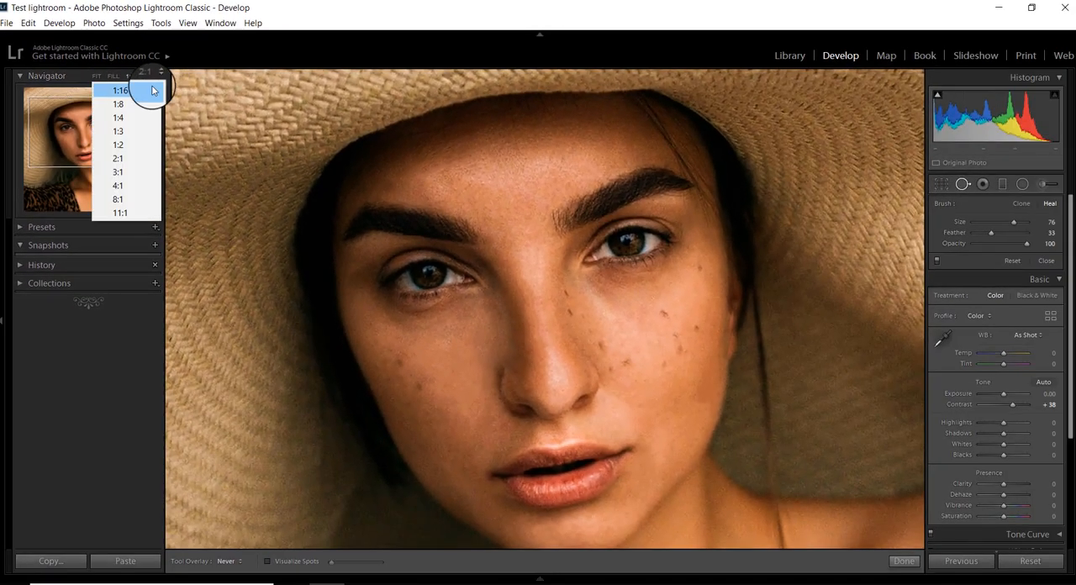
left_click(106, 91)
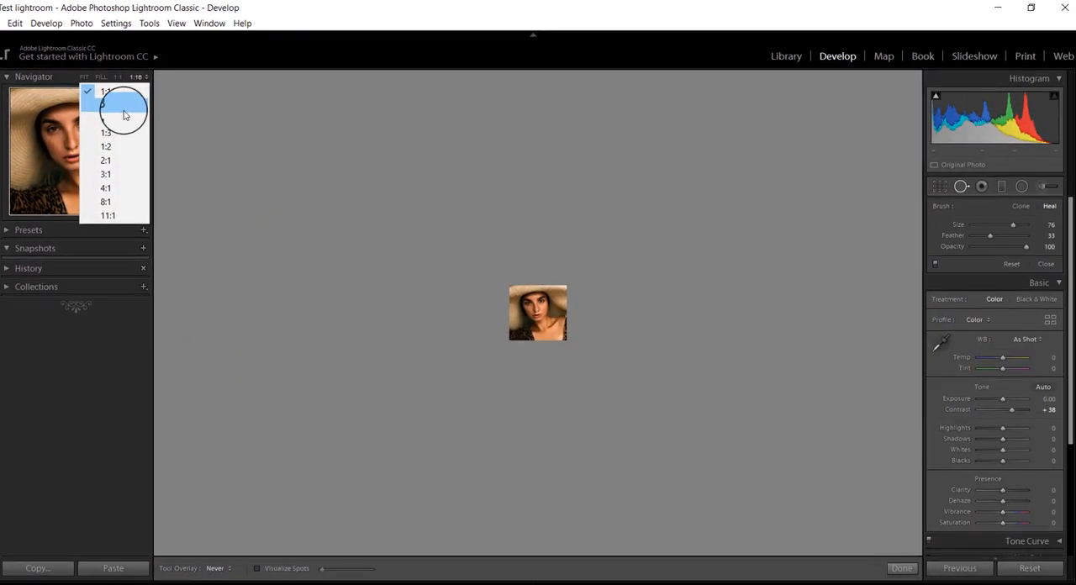
left_click(105, 116)
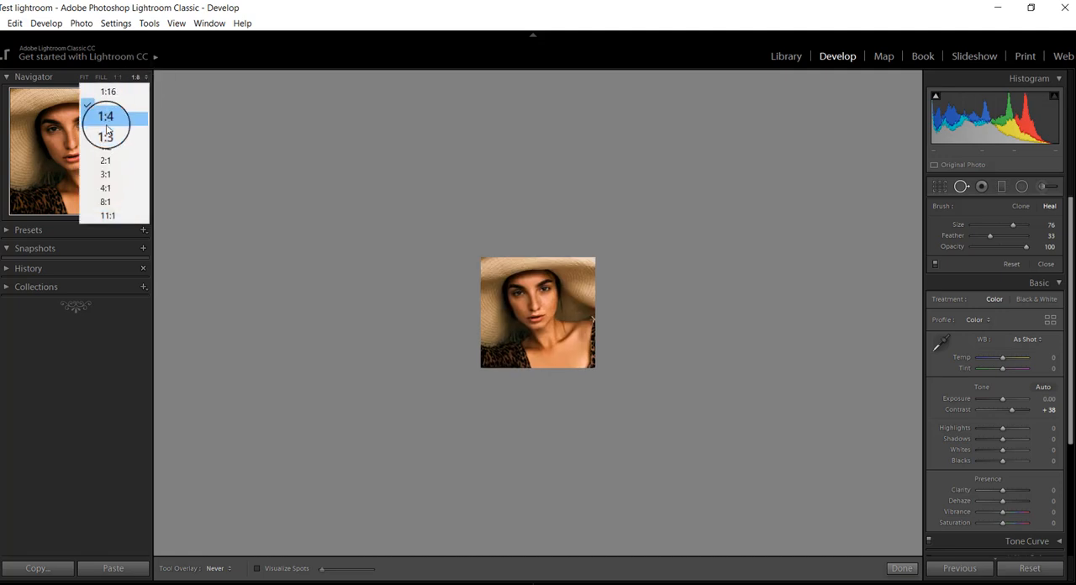
left_click(105, 116)
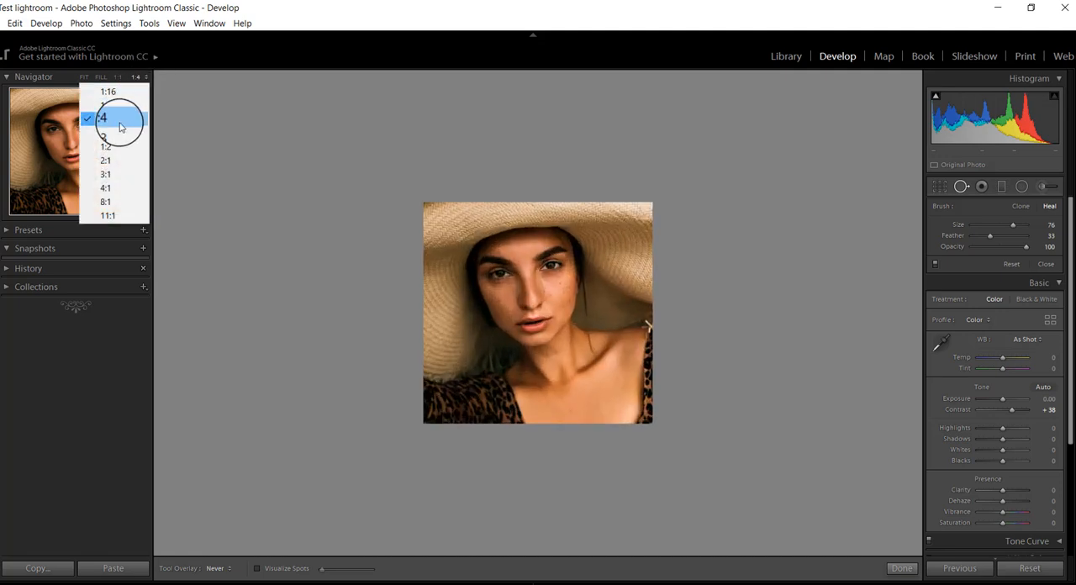
left_click(105, 146)
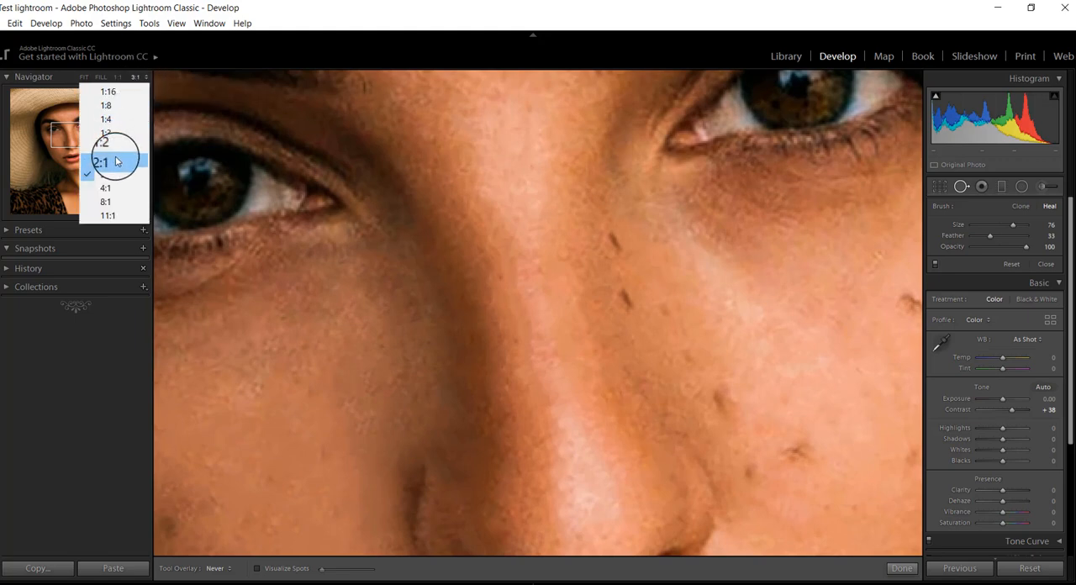
- Magnify to 2:1 and heal a freckle beside the nose
left_click(105, 162)
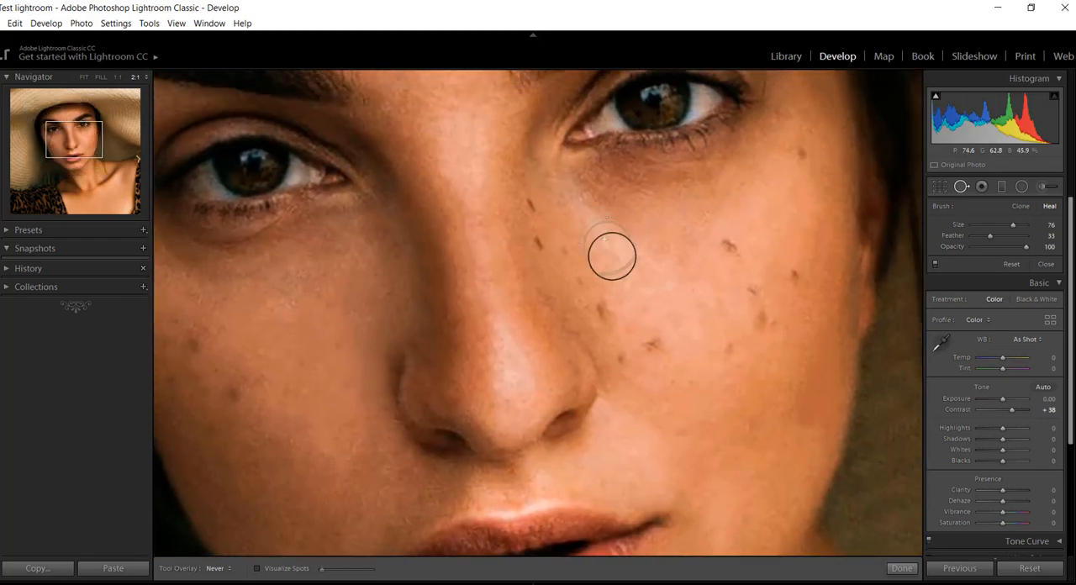
mouse_move(632, 263)
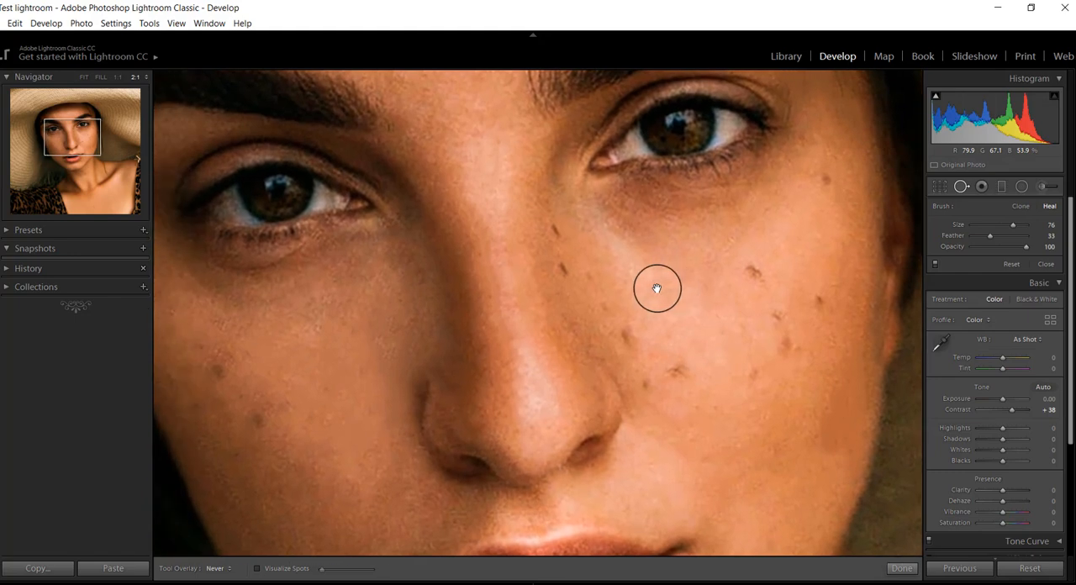
mouse_move(664, 292)
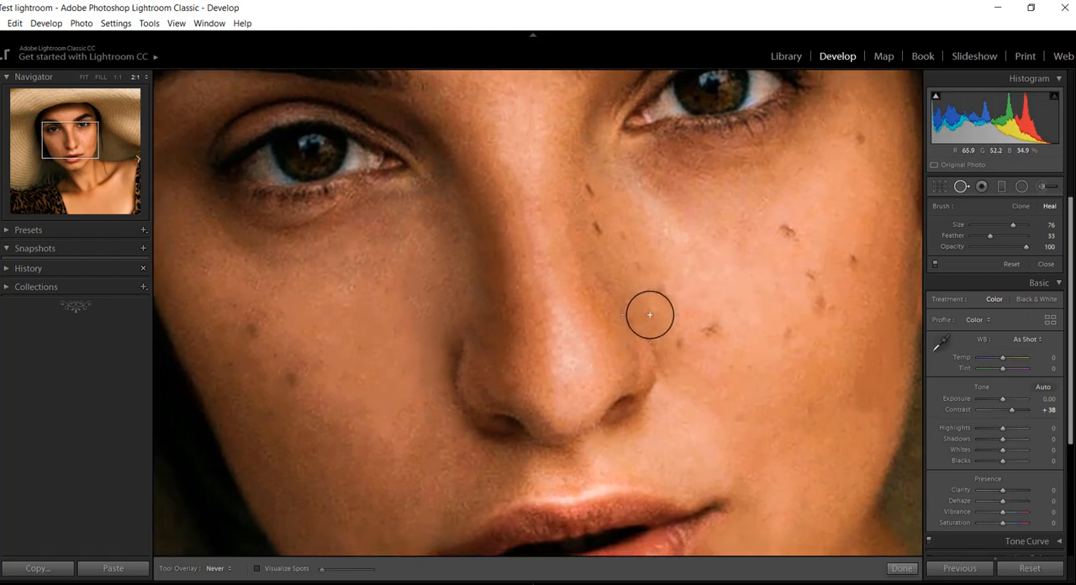
left_click(649, 316)
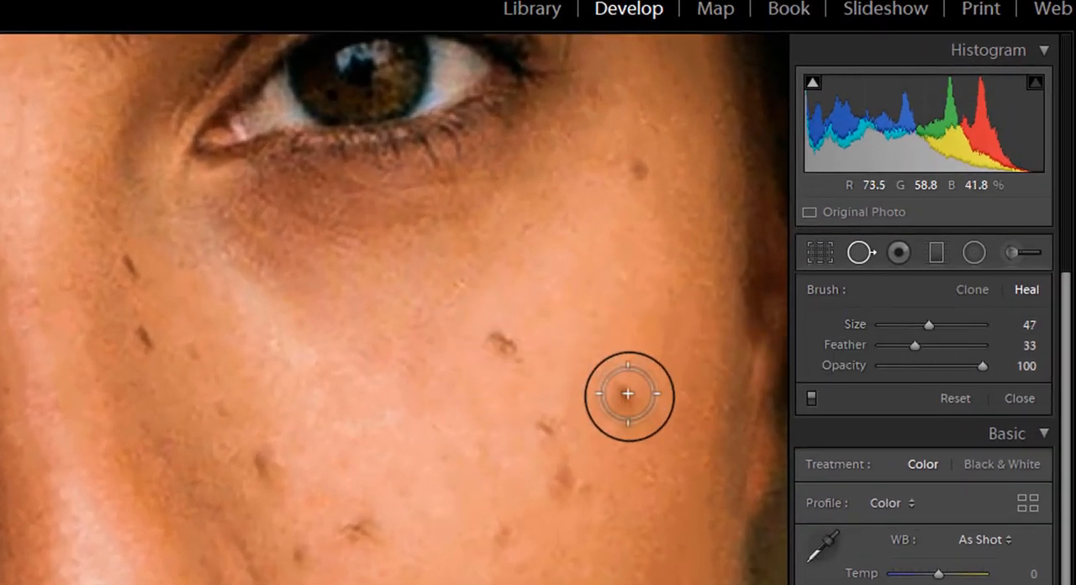
mouse_move(712, 317)
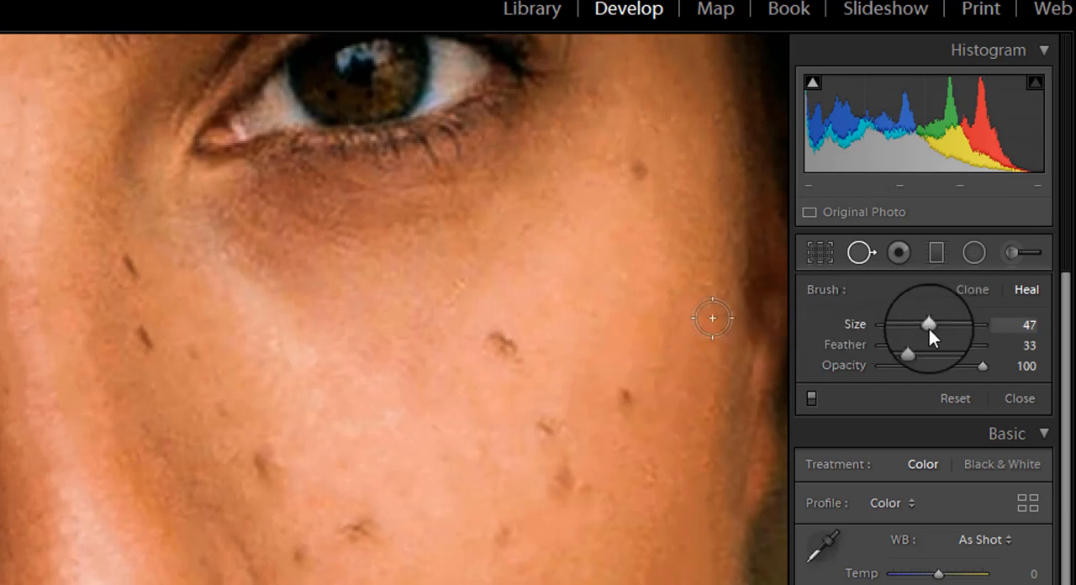
- Raise the heal brush size from 47 to 75, keeping feather at 33
left_click_drag(928, 325, 935, 329)
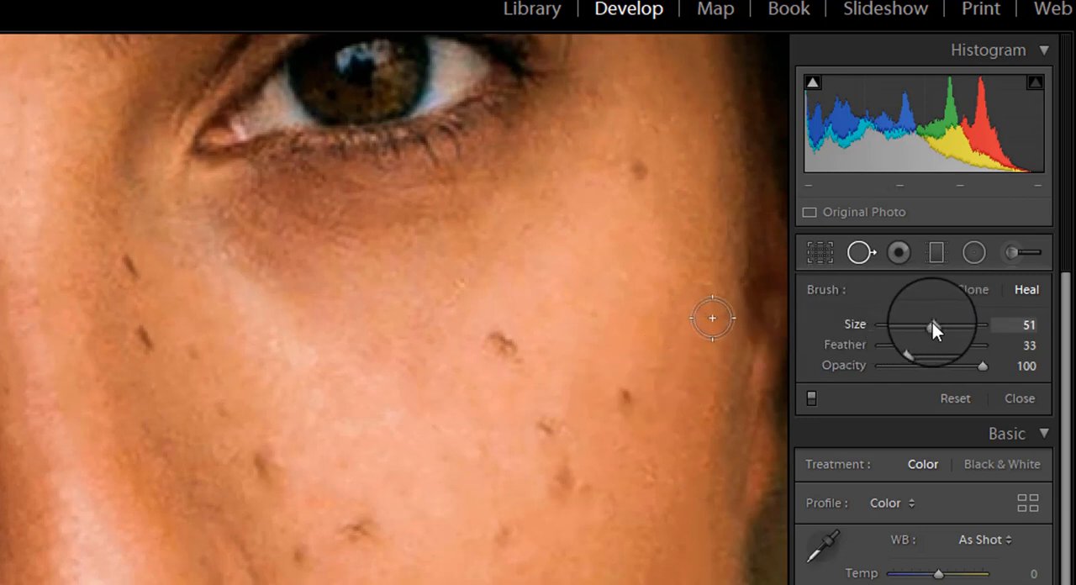
left_click_drag(936, 327, 921, 328)
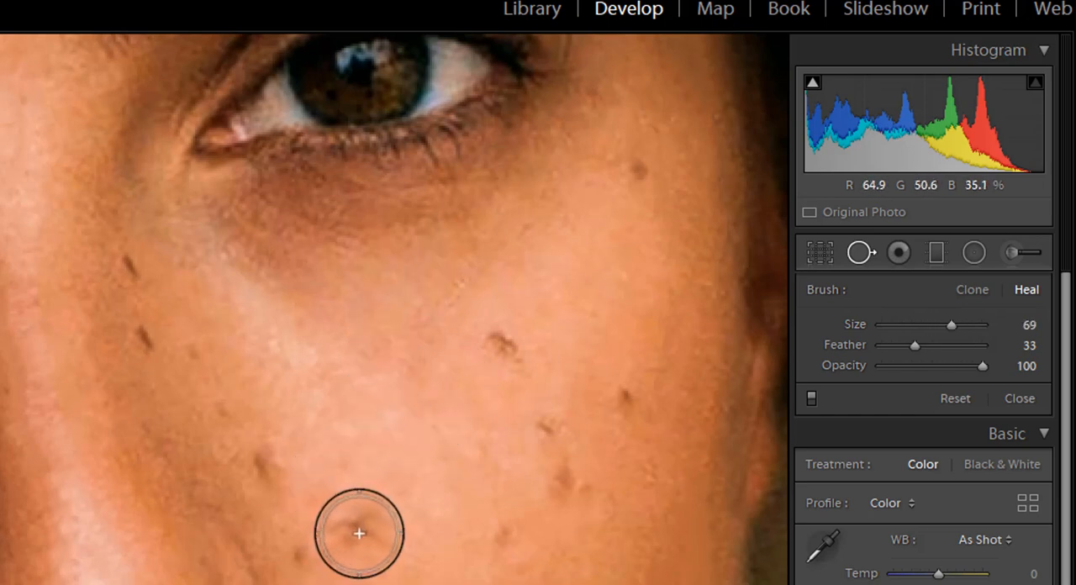
left_click_drag(950, 324, 957, 325)
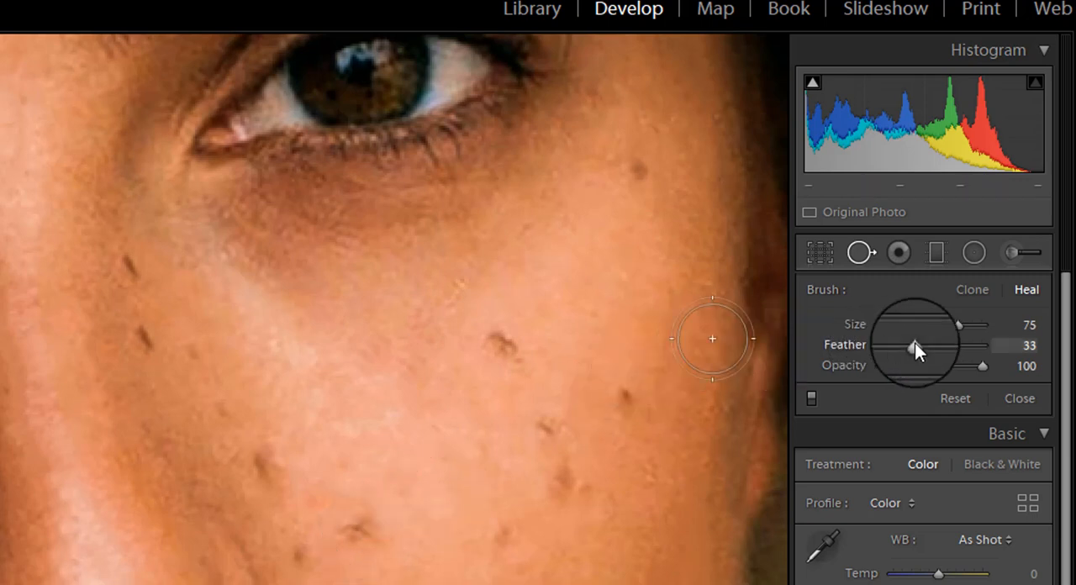
left_click_drag(921, 345, 954, 344)
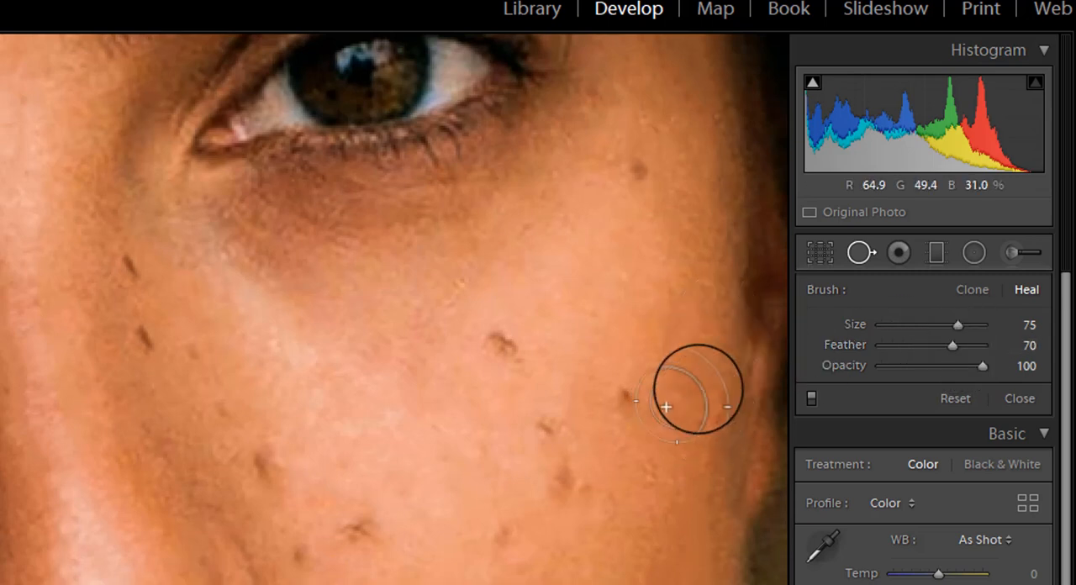
left_click_drag(952, 345, 973, 346)
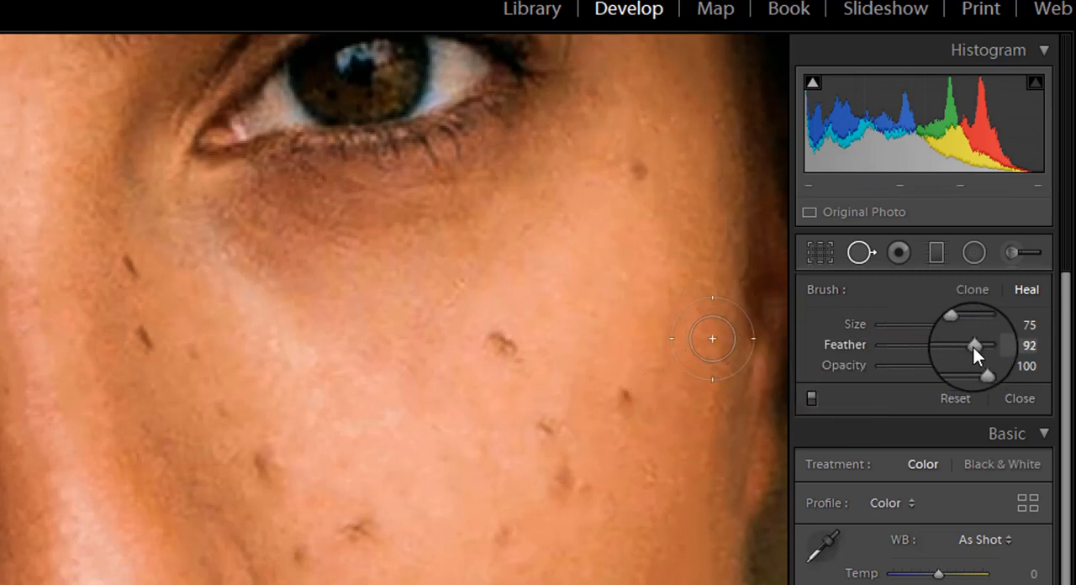
left_click_drag(974, 345, 909, 345)
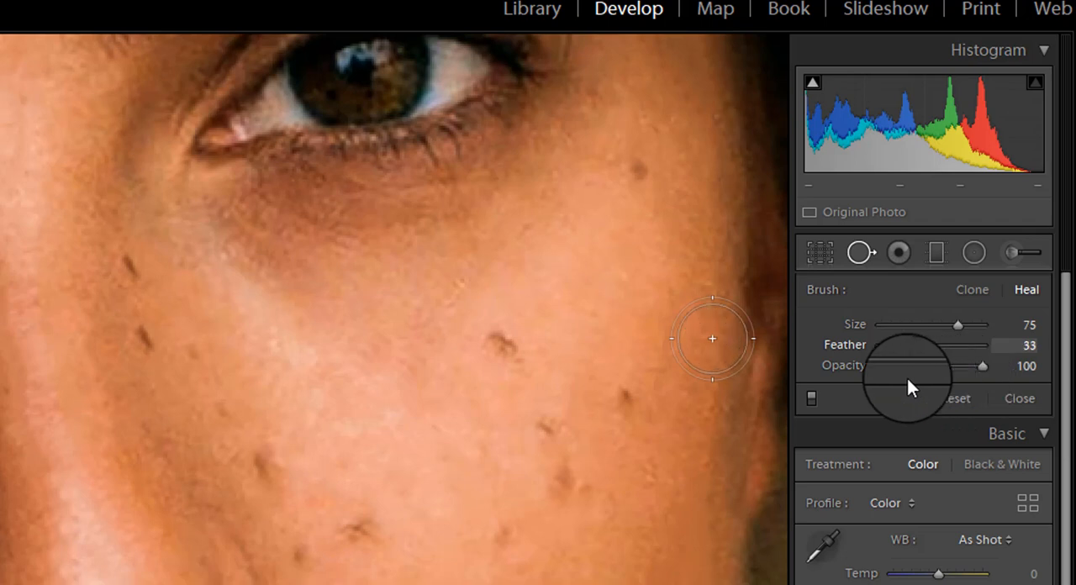
left_click_drag(957, 346, 896, 346)
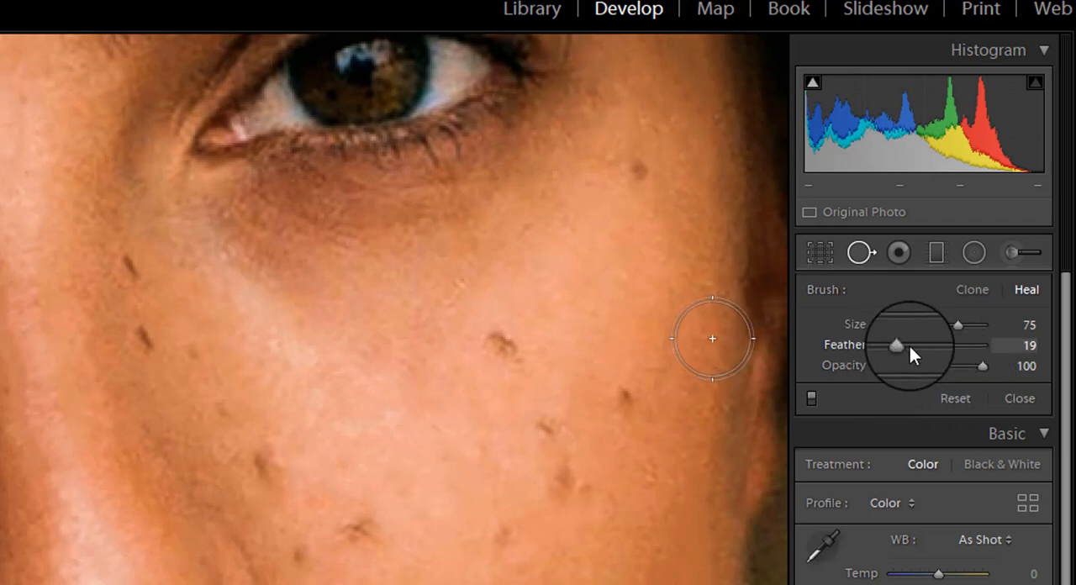
left_click_drag(897, 345, 971, 344)
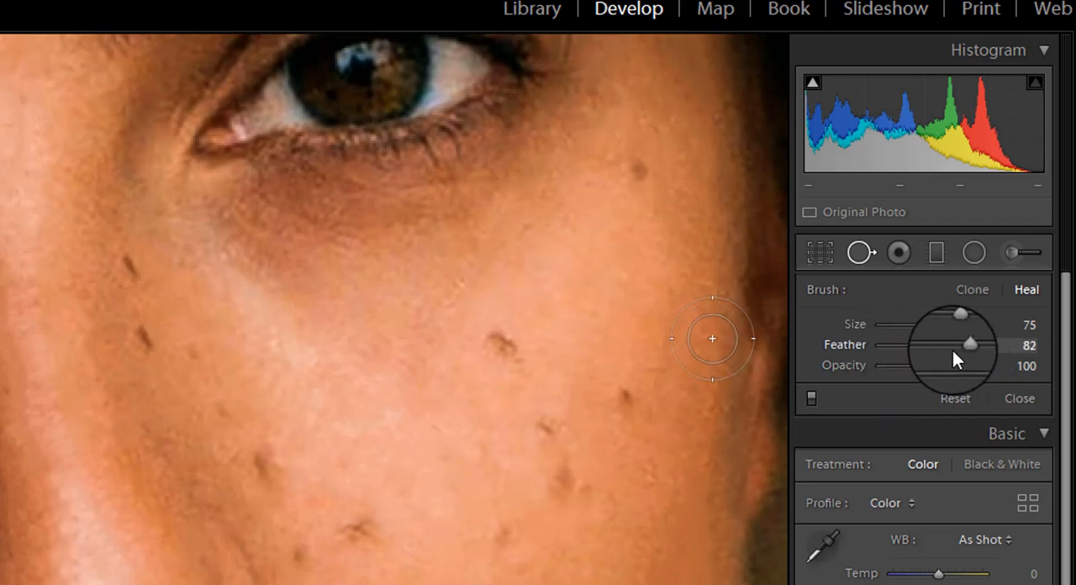
left_click_drag(971, 345, 914, 345)
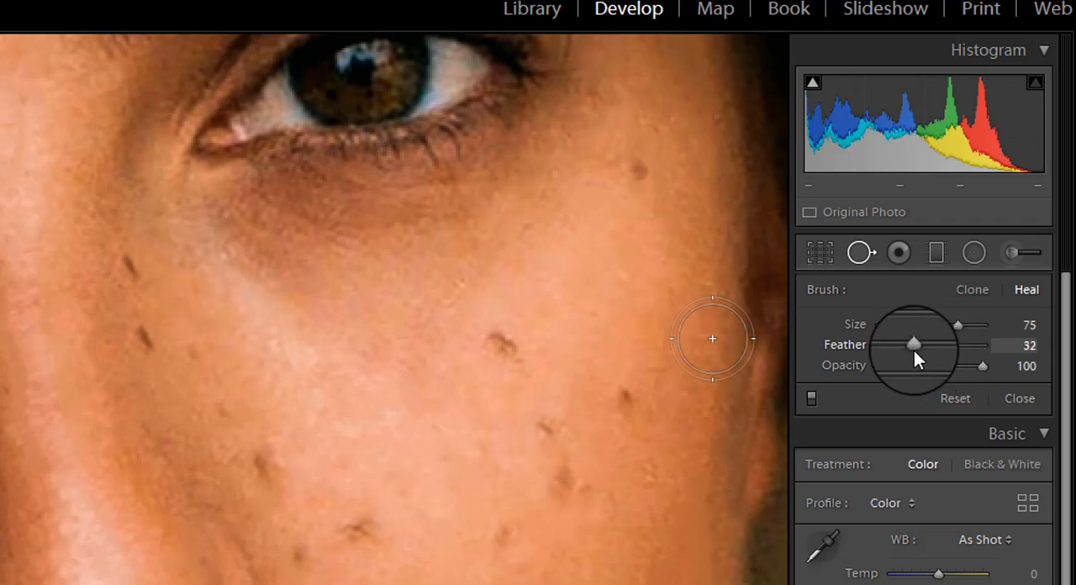
left_click_drag(920, 344, 904, 345)
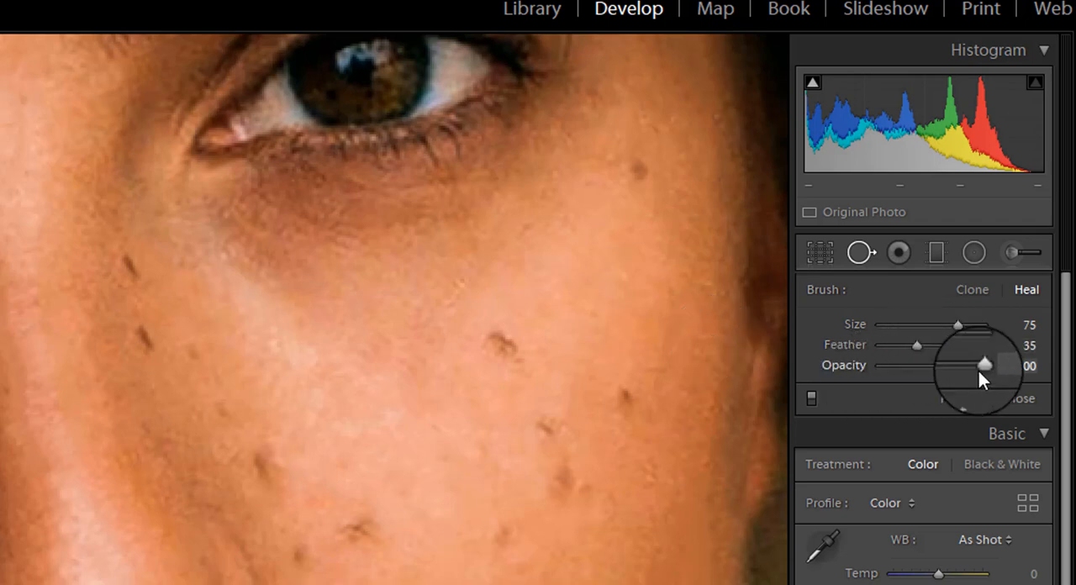
- Try heal opacity 90 and 95, restore it to 100, and set size to 60
left_click_drag(984, 364, 968, 365)
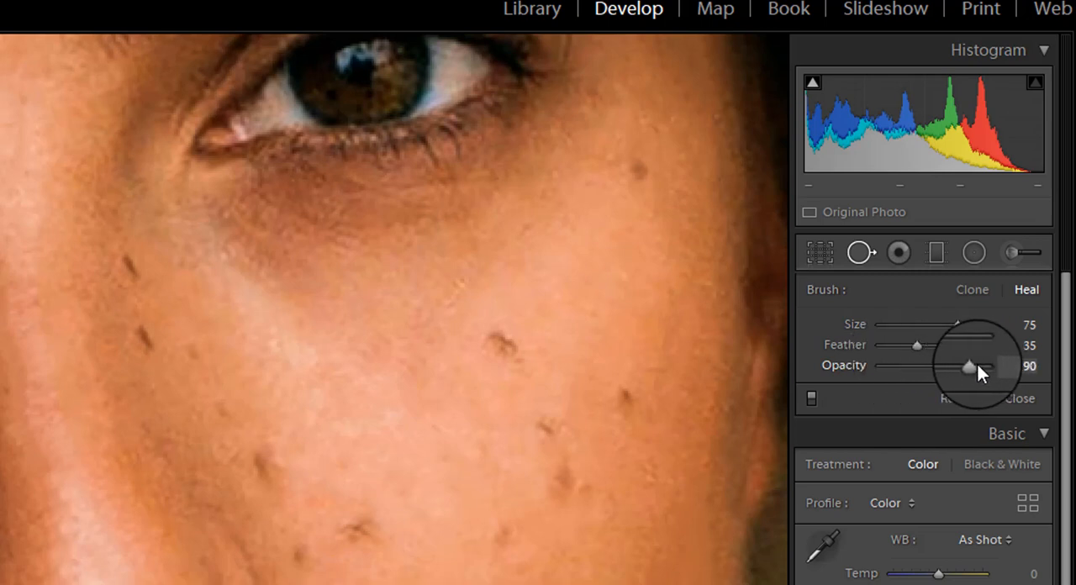
left_click_drag(968, 367, 988, 367)
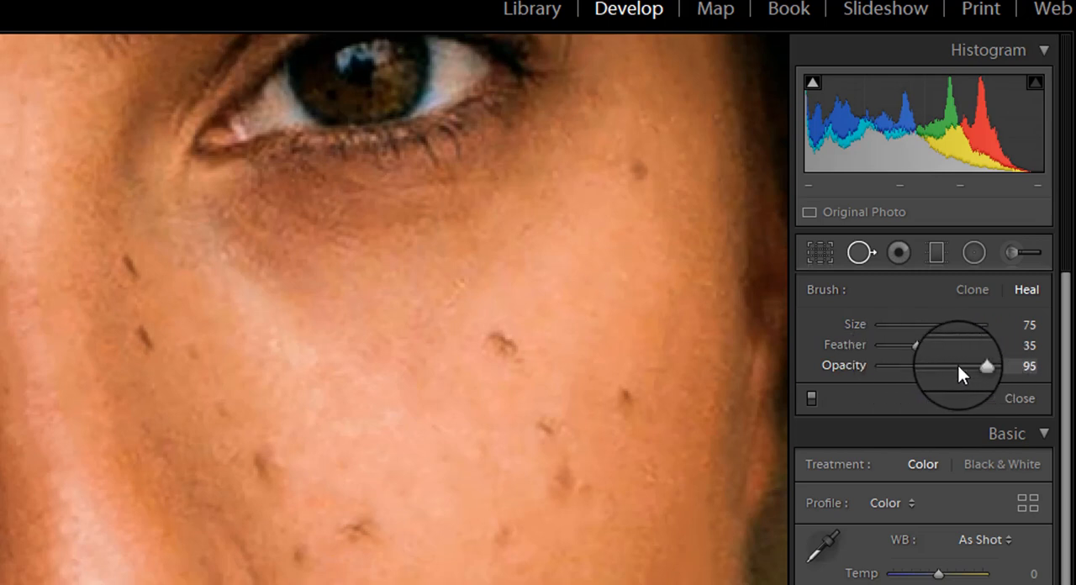
mouse_move(724, 309)
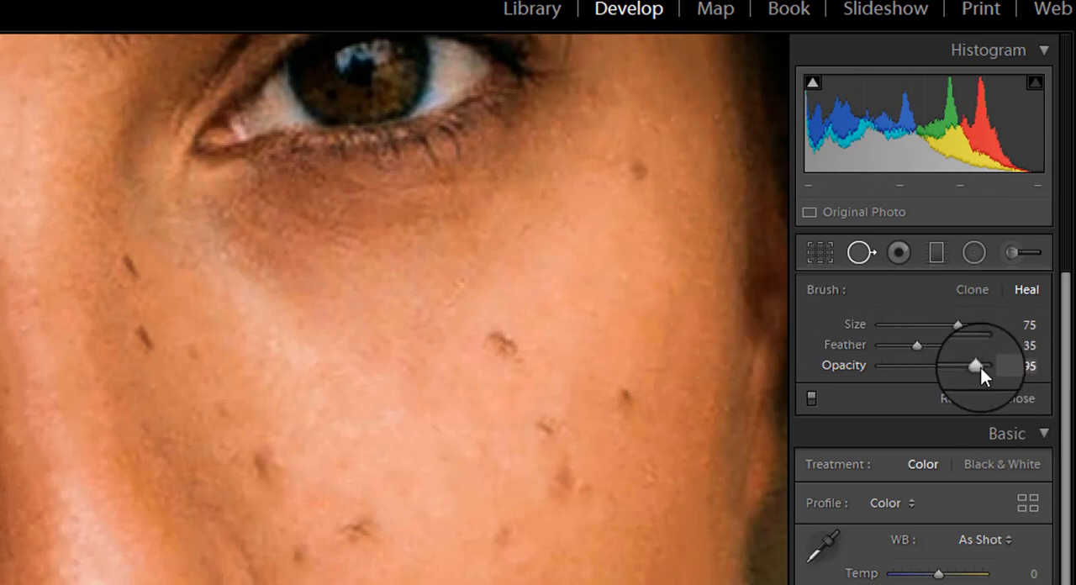
left_click_drag(975, 365, 983, 365)
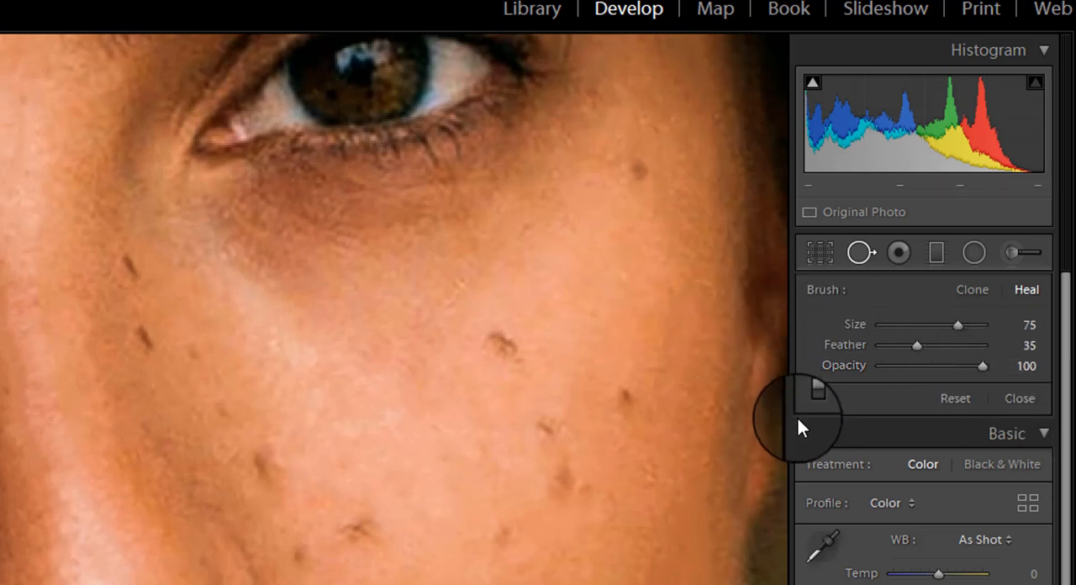
mouse_move(673, 404)
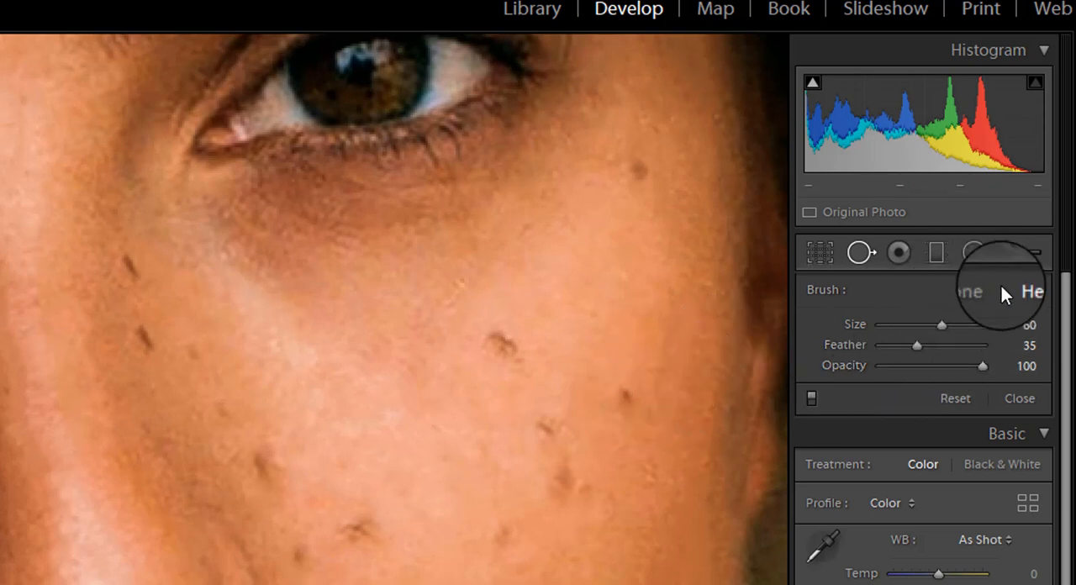
mouse_move(1026, 290)
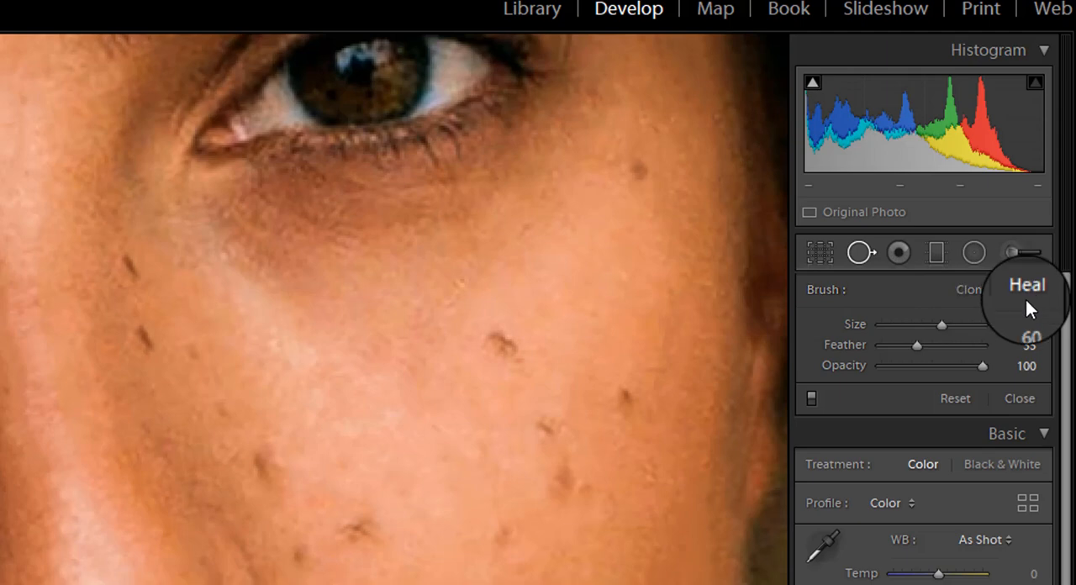
left_click_drag(917, 346, 910, 345)
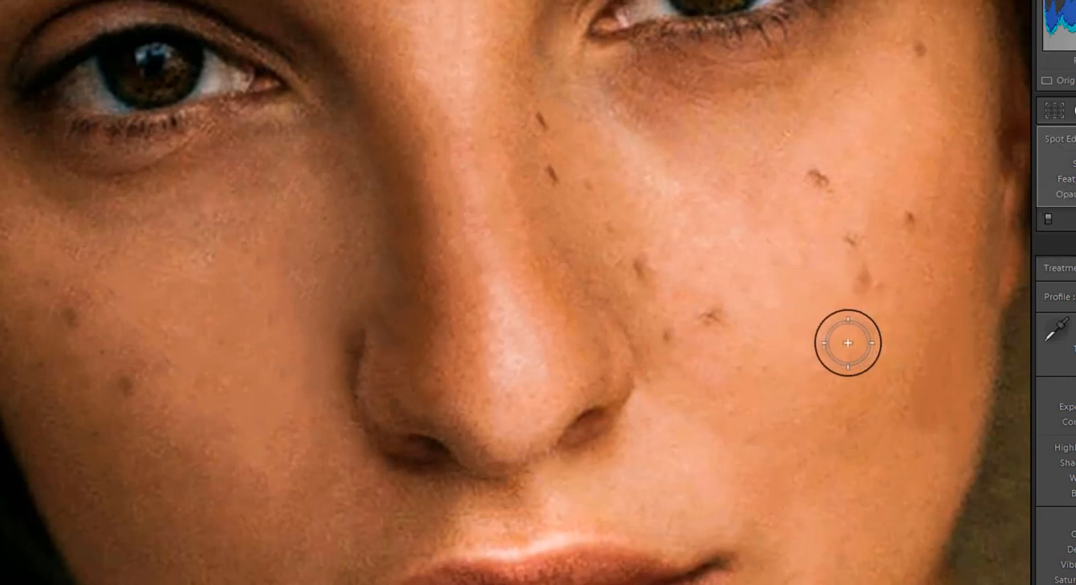
mouse_move(903, 319)
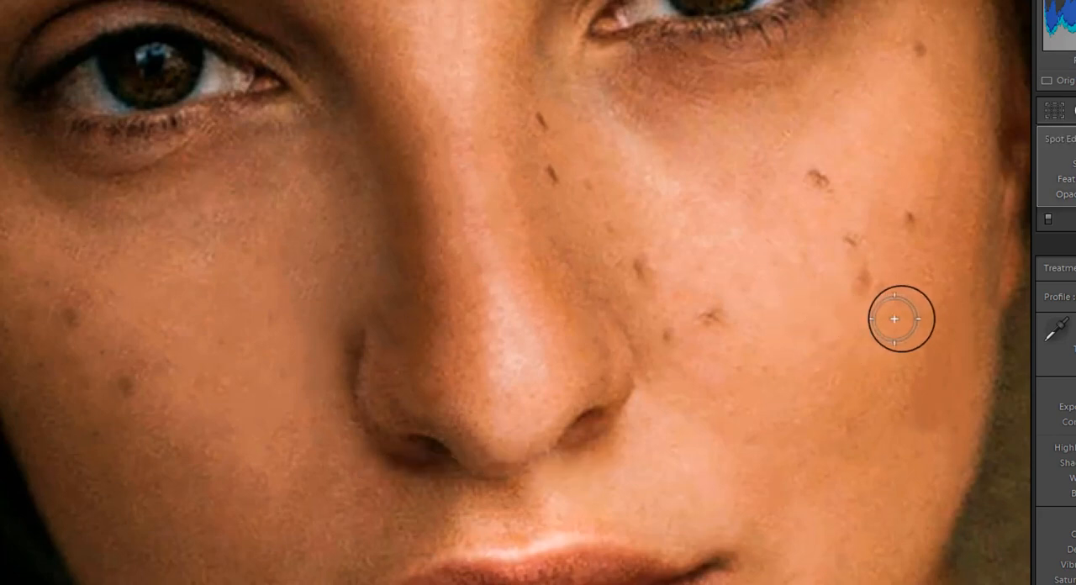
mouse_move(900, 307)
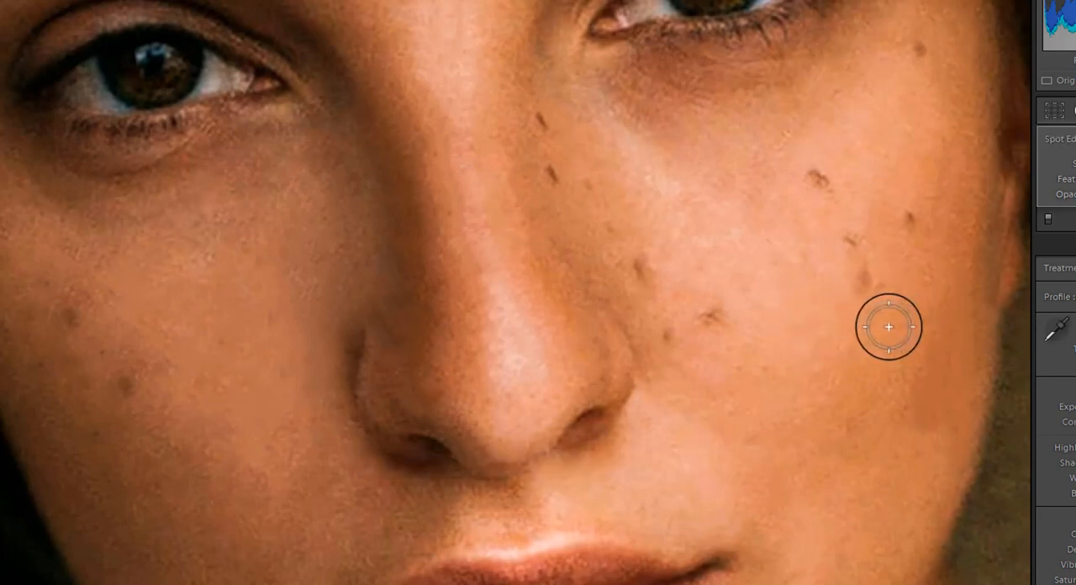
mouse_move(855, 340)
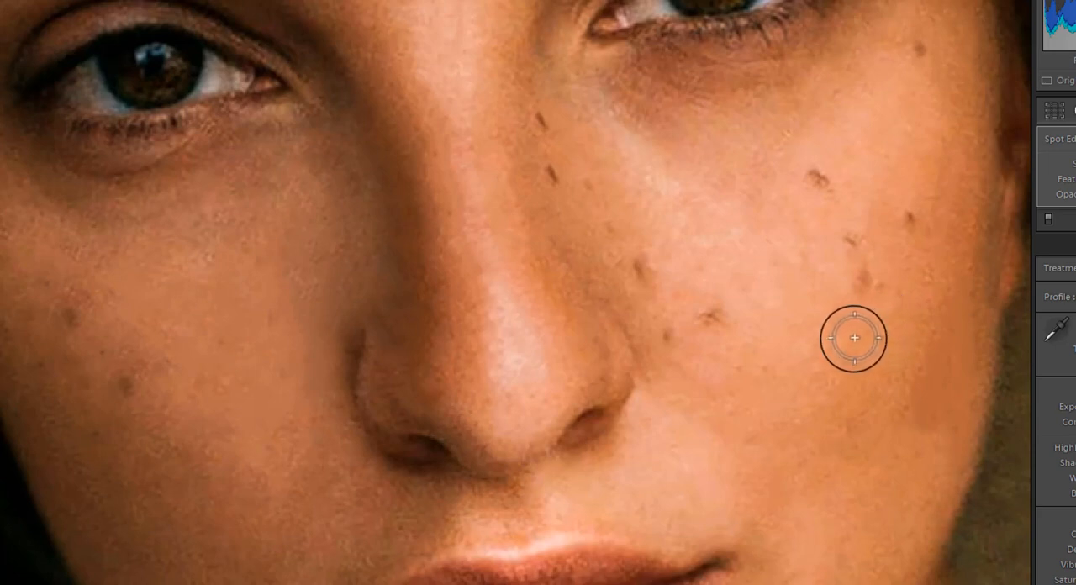
- Heal the dark spot on the right cheek and move its sample onto clean skin
left_click(854, 339)
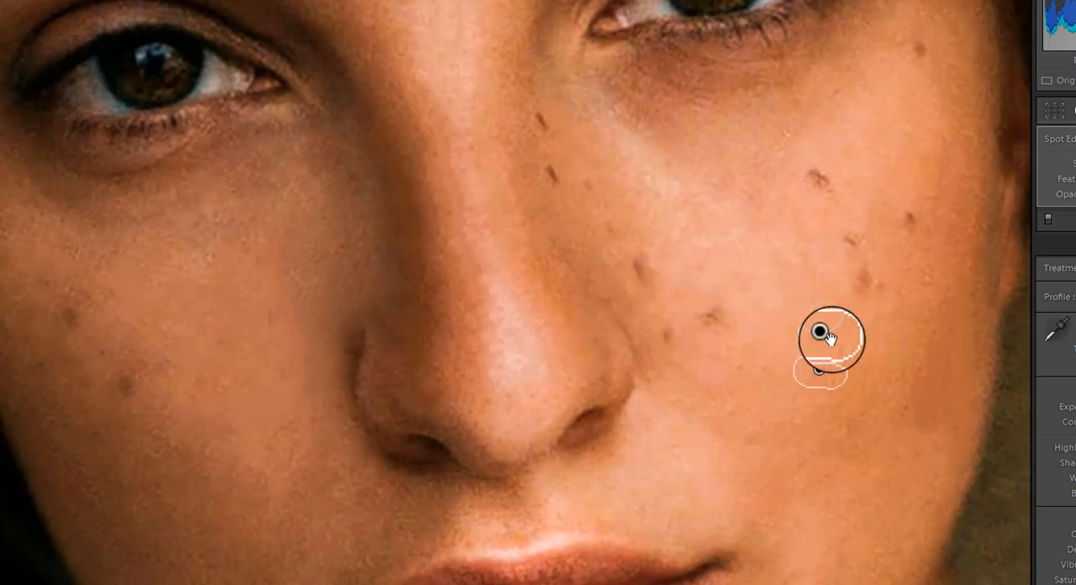
left_click(820, 177)
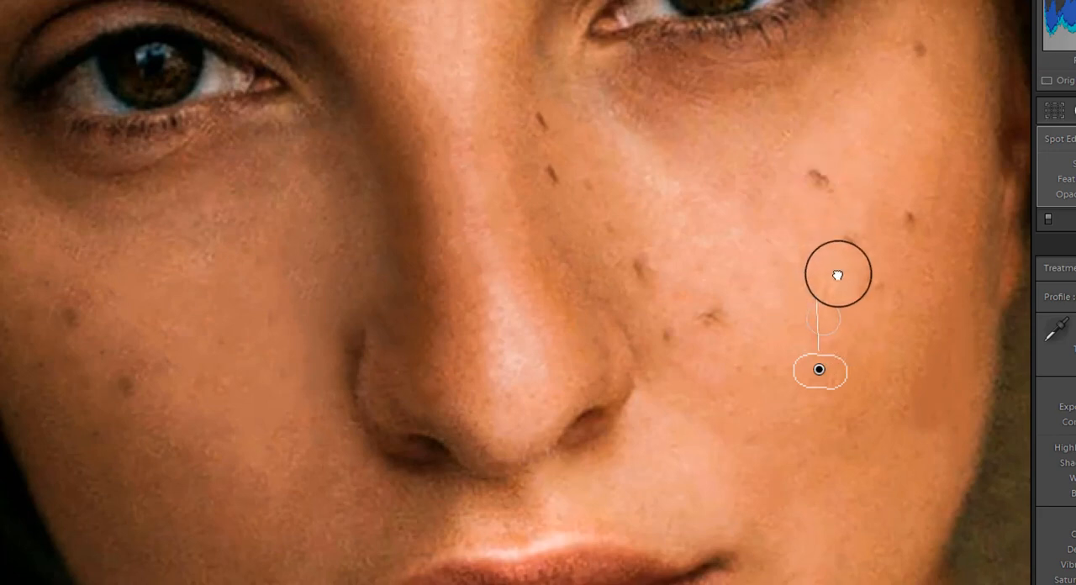
left_click_drag(838, 274, 799, 209)
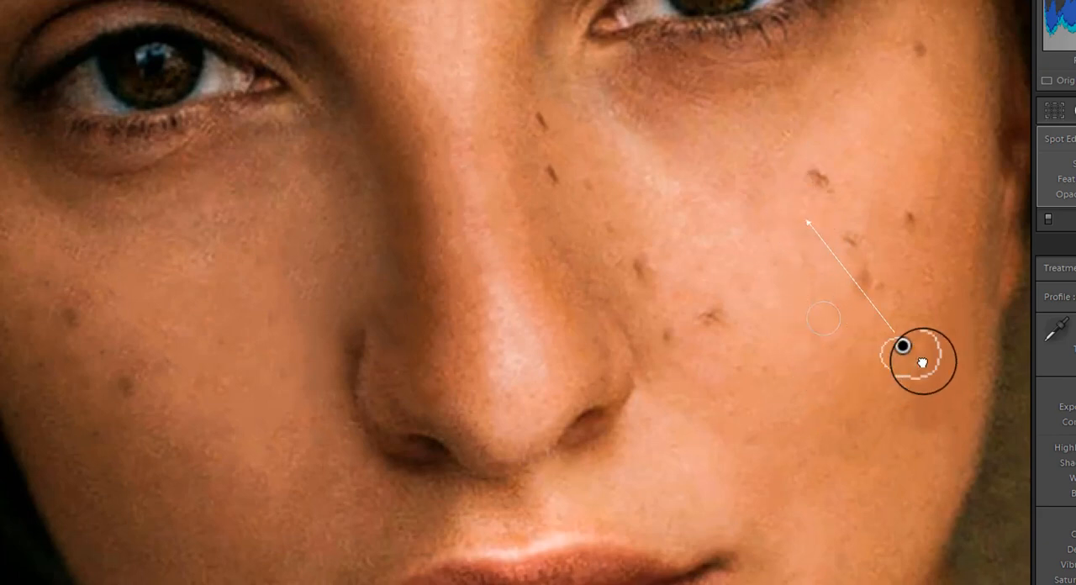
left_click_drag(925, 360, 867, 304)
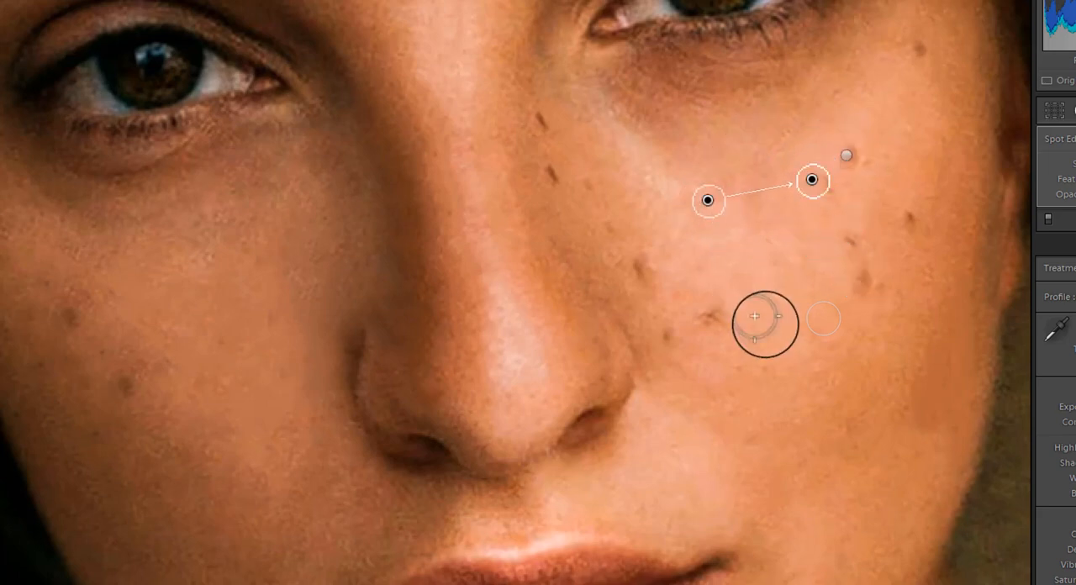
- Try several sample areas for the upper cheek blemish until one is clean
left_click_drag(764, 316, 690, 235)
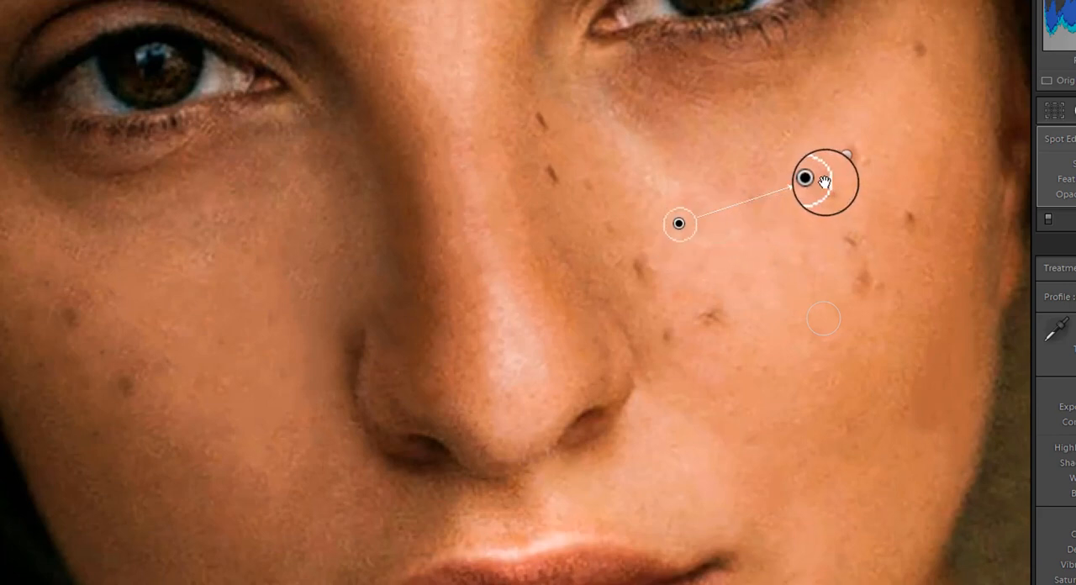
left_click_drag(827, 182, 695, 237)
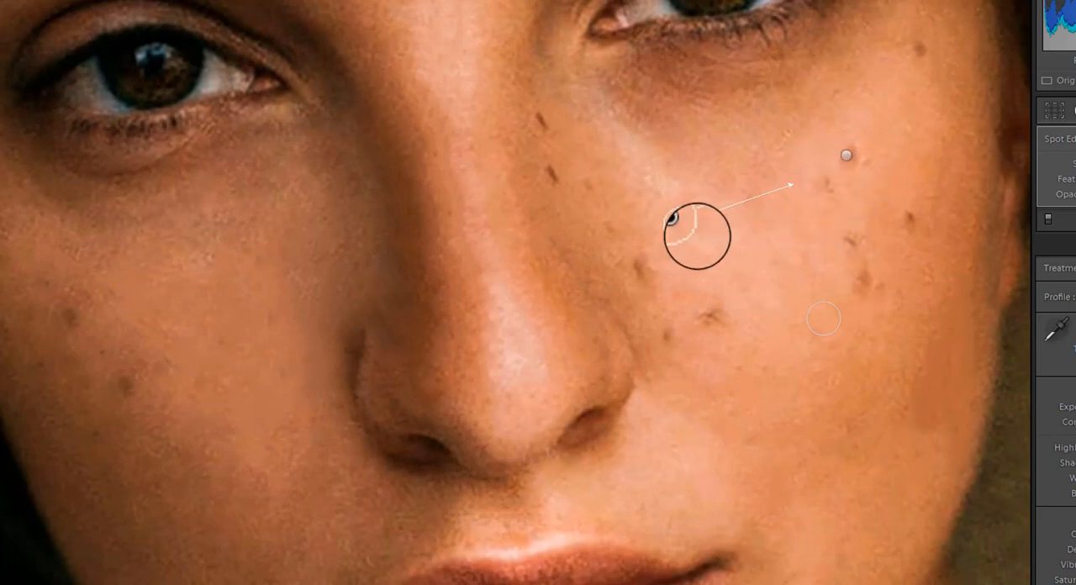
left_click_drag(698, 235, 824, 317)
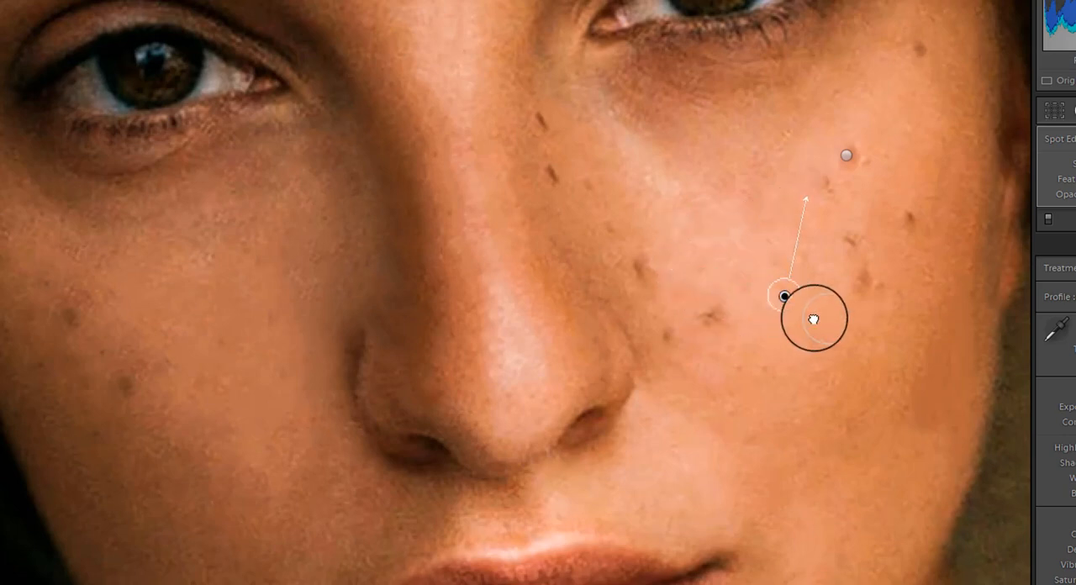
left_click_drag(782, 296, 811, 178)
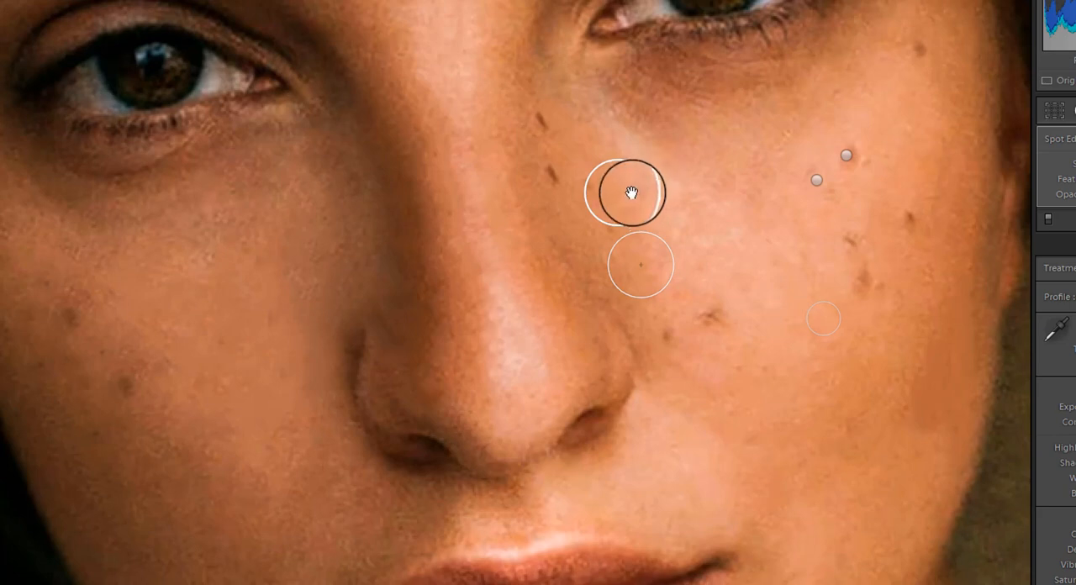
- Reposition heal spots and their sources onto smoother cheek skin over the blemishes
left_click_drag(627, 192, 626, 148)
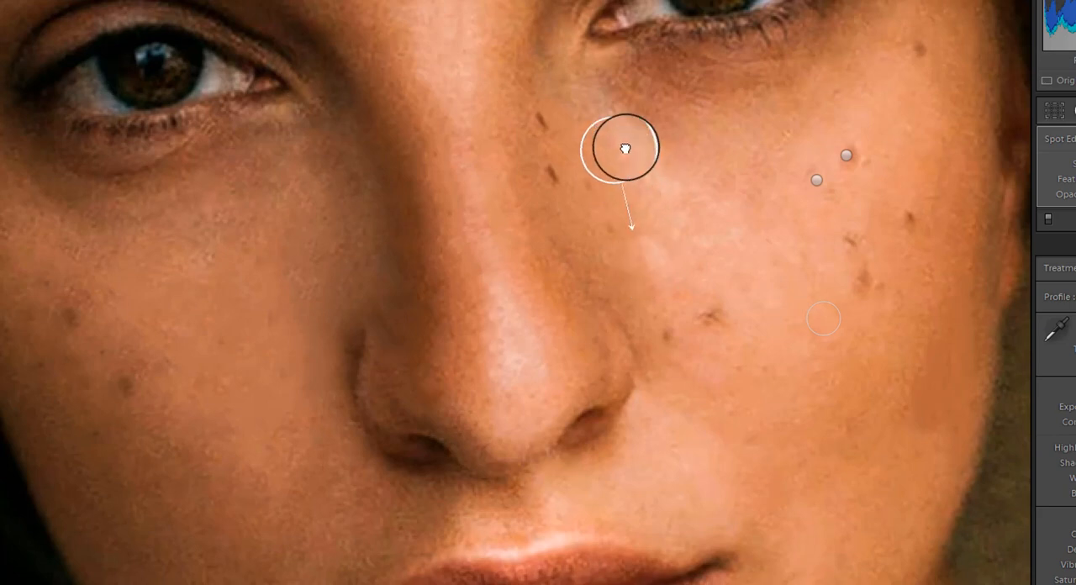
left_click_drag(622, 149, 689, 131)
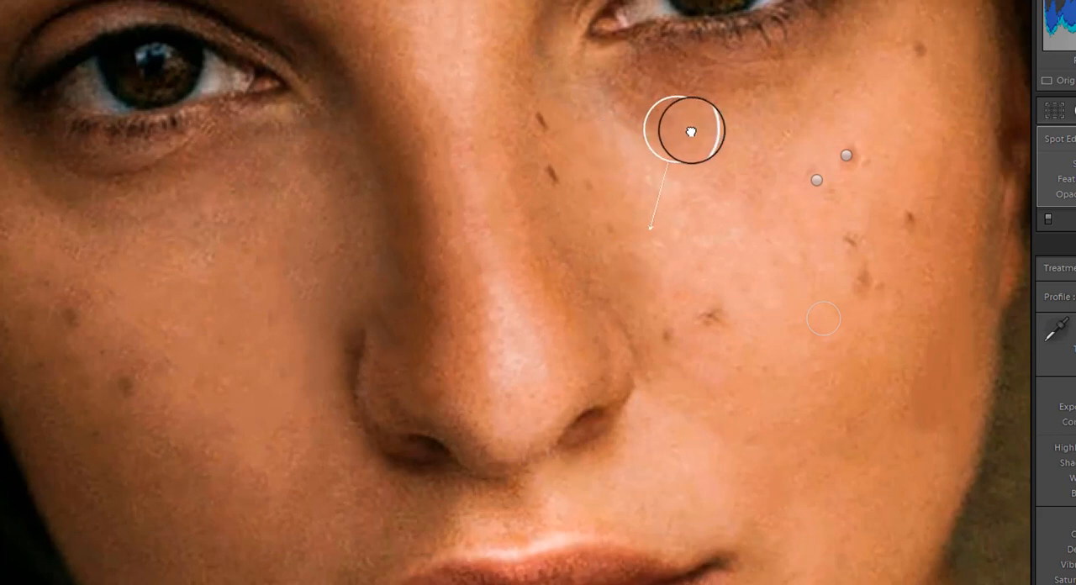
left_click_drag(687, 131, 736, 155)
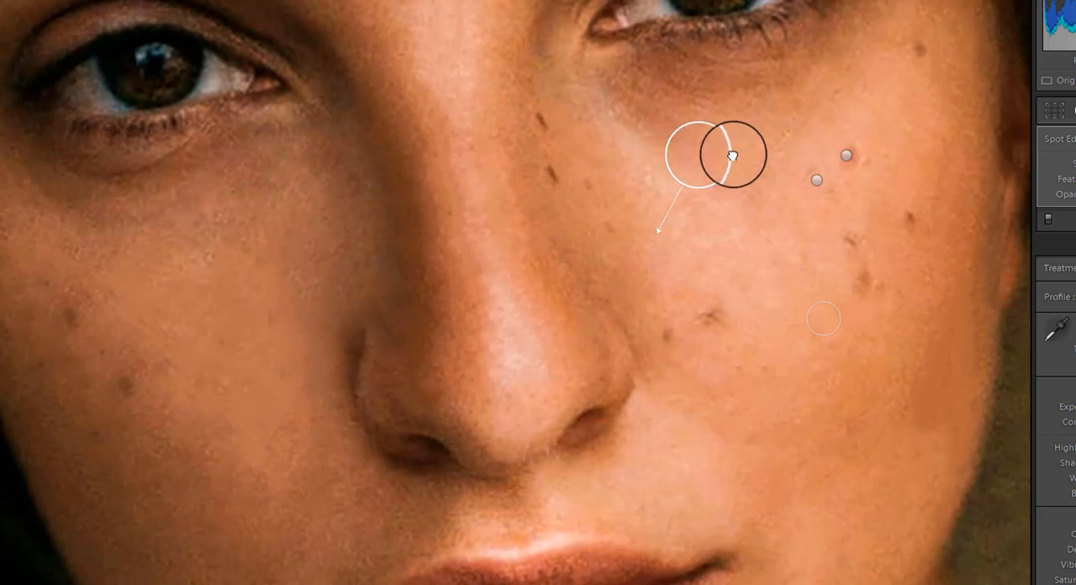
left_click_drag(685, 156, 641, 265)
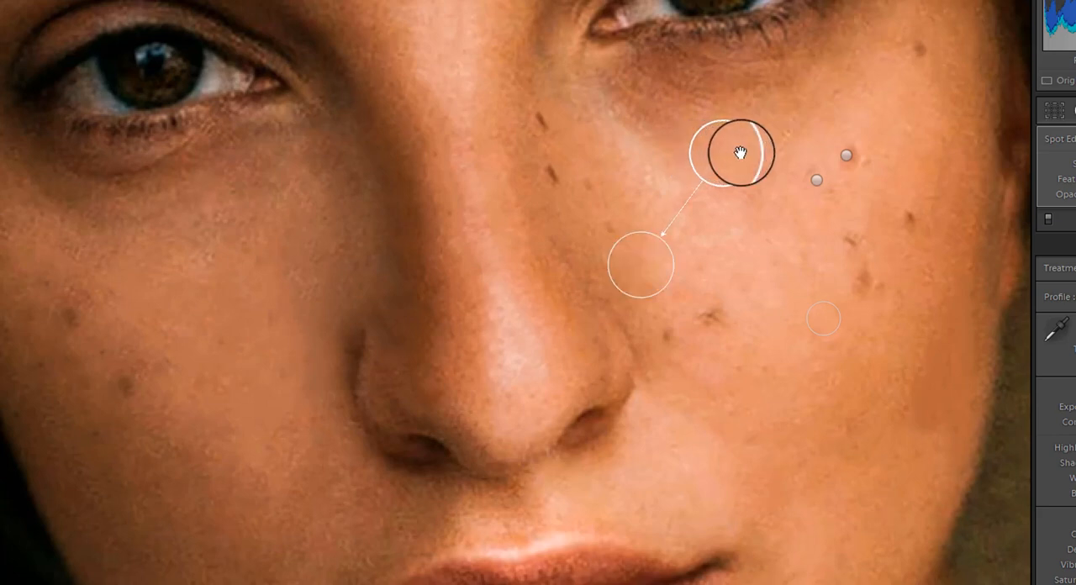
left_click_drag(740, 154, 832, 387)
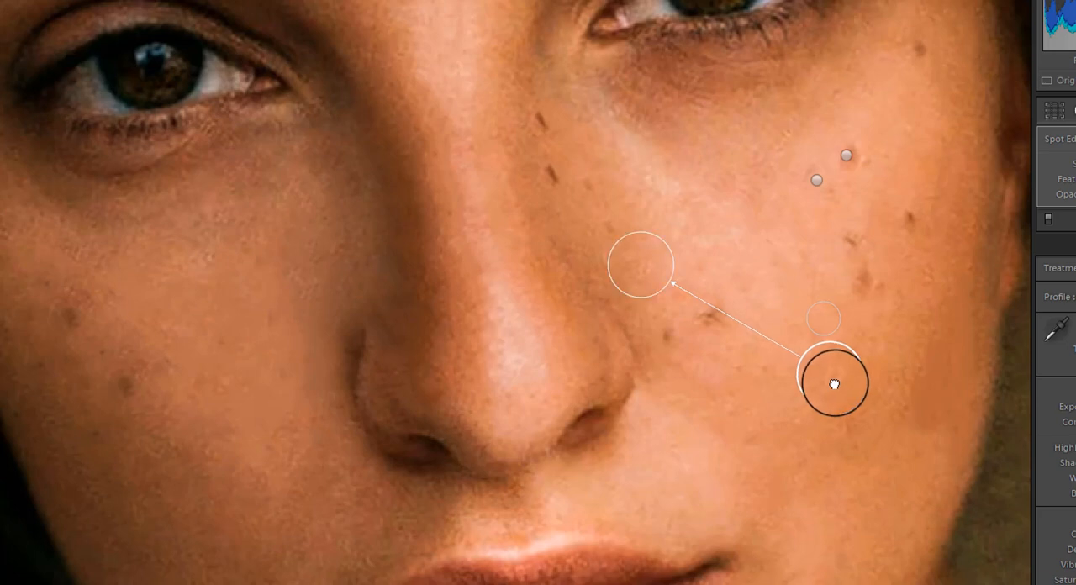
- Fix the lower blemish's sample and heal the dark spot on the upper right cheek
left_click_drag(832, 382, 866, 374)
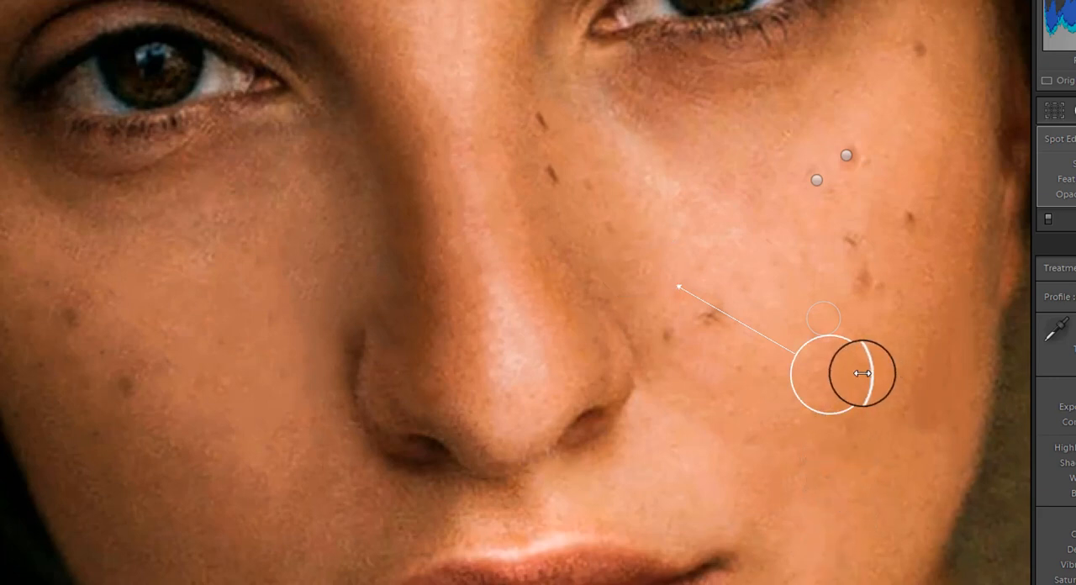
left_click_drag(858, 374, 716, 321)
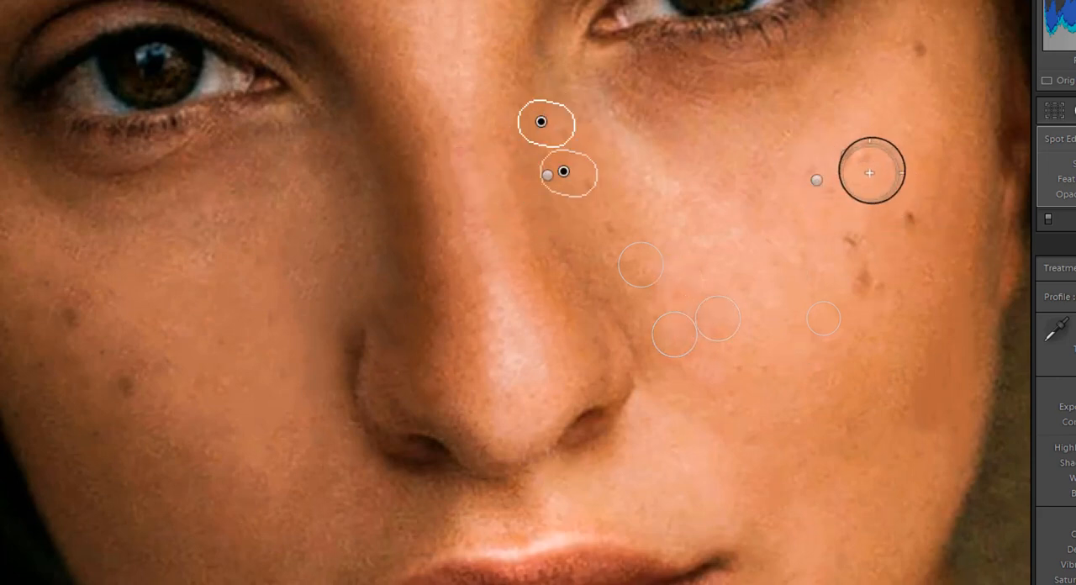
left_click_drag(870, 172, 862, 326)
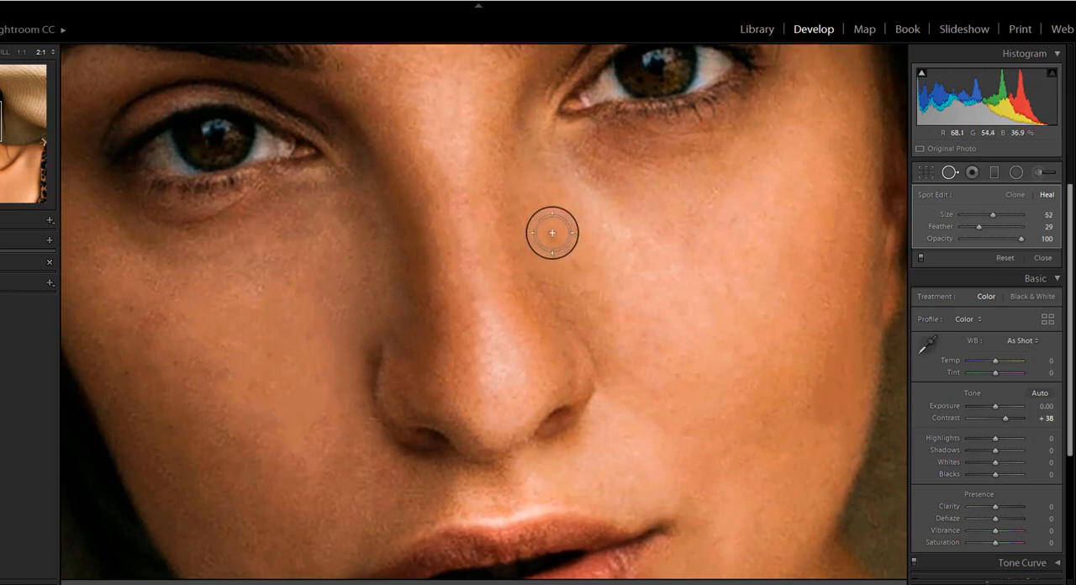
mouse_move(717, 253)
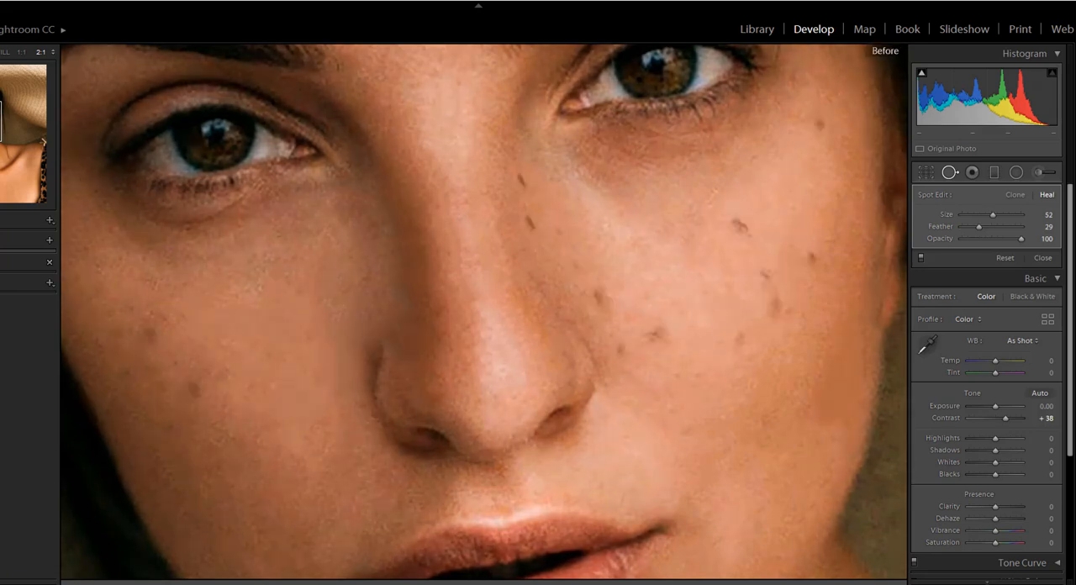
mouse_move(870, 477)
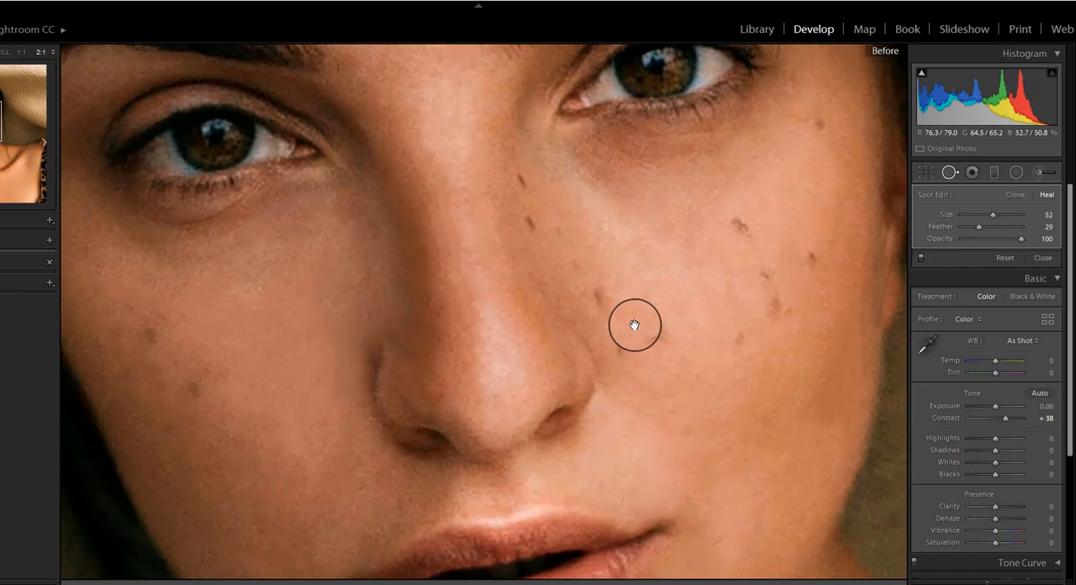
- Reveal the filmstrip of seven catalog photos after the before/after comparison
left_click(1007, 258)
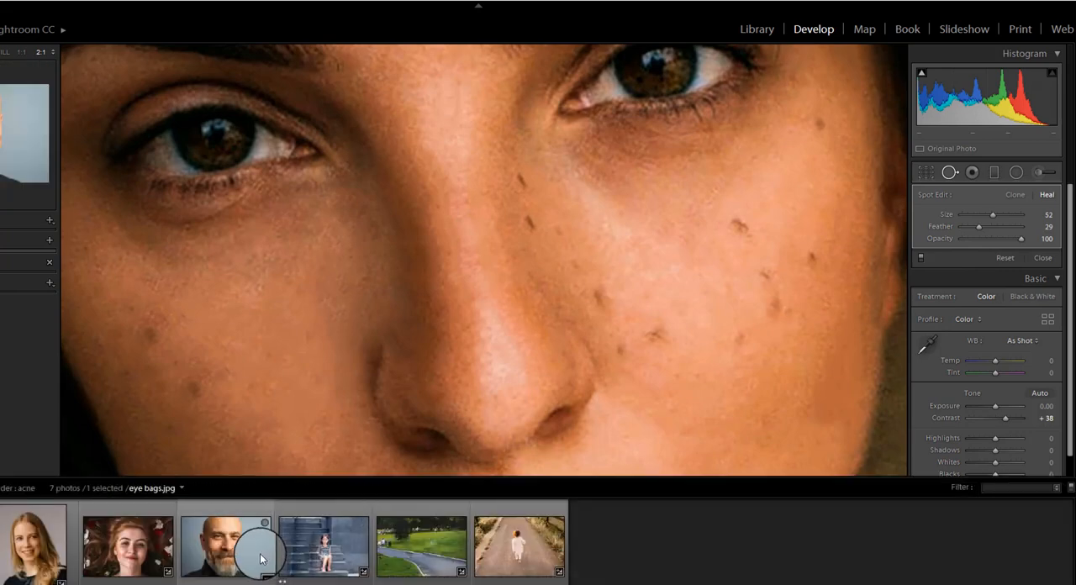
- Open the bald man's portrait, adjust the heal brush, and heal the right under-eye wrinkle
left_click(225, 546)
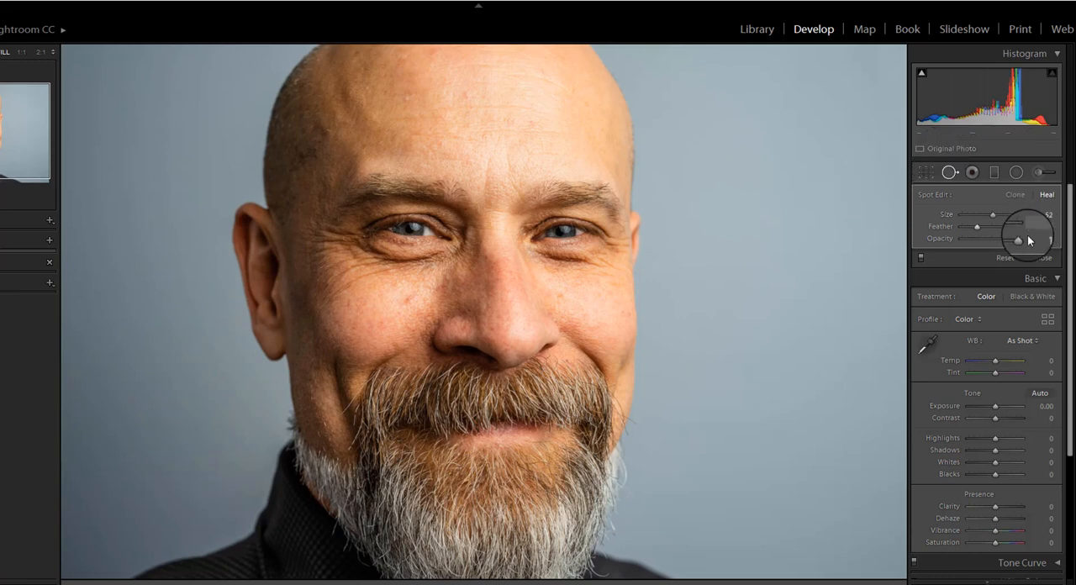
left_click(359, 280)
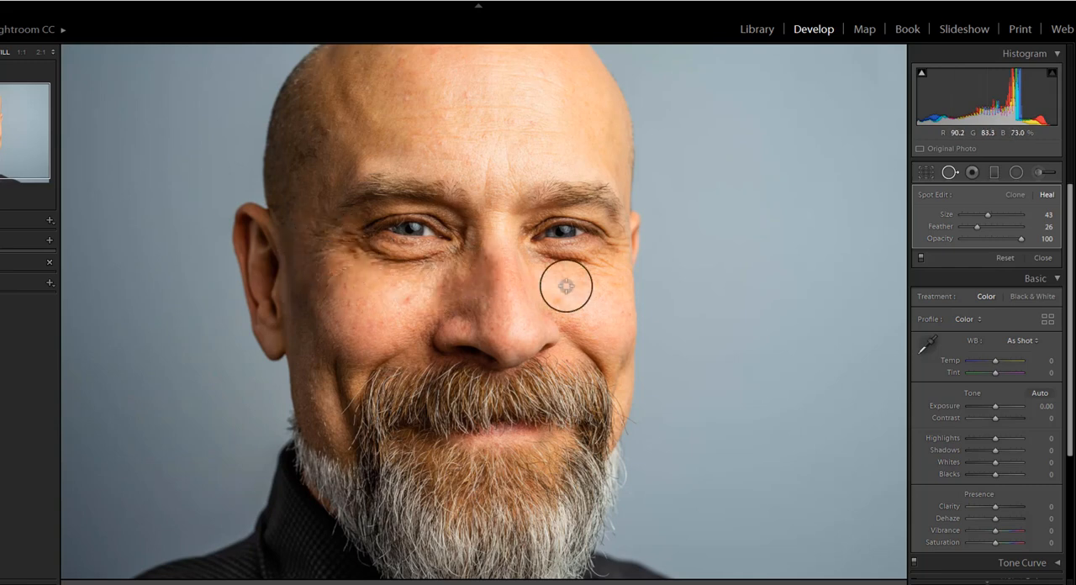
mouse_move(583, 313)
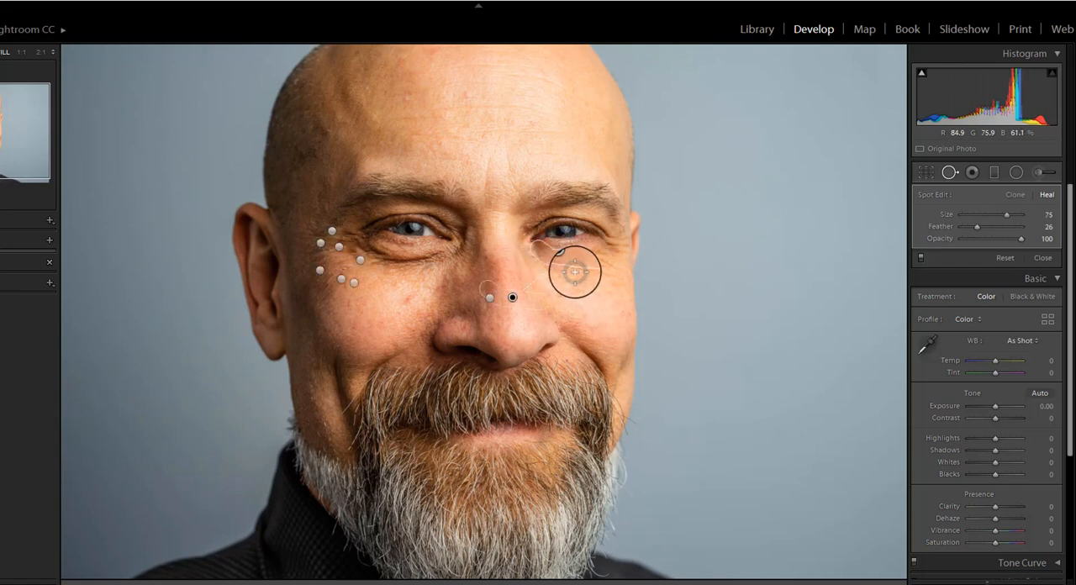
left_click_drag(576, 272, 446, 268)
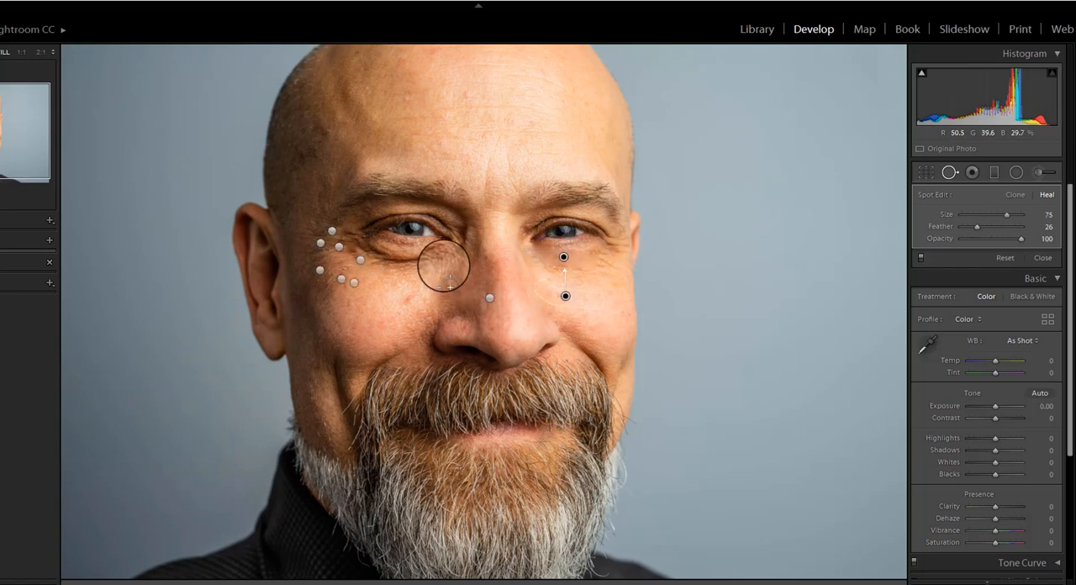
- Heal the left under-eye lines, the left smile line and the crease beside the mustache
left_click_drag(446, 269, 412, 273)
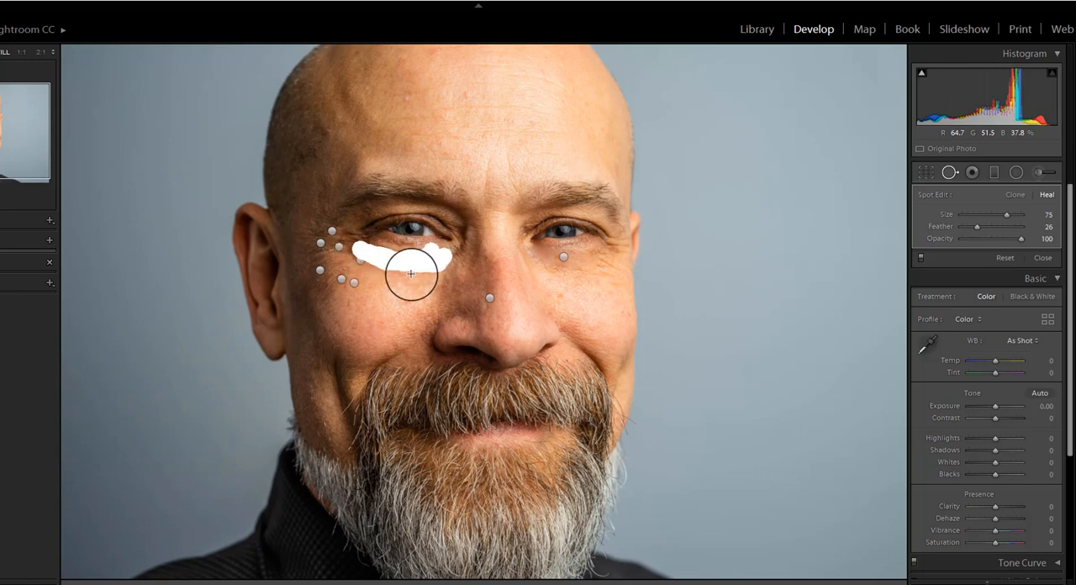
left_click_drag(410, 271, 362, 362)
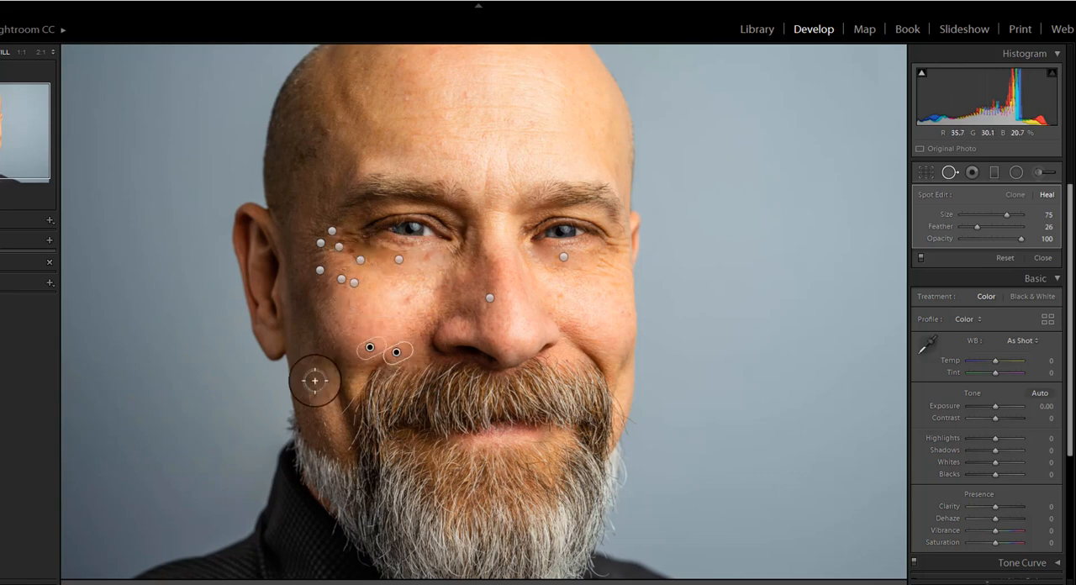
left_click_drag(316, 380, 340, 387)
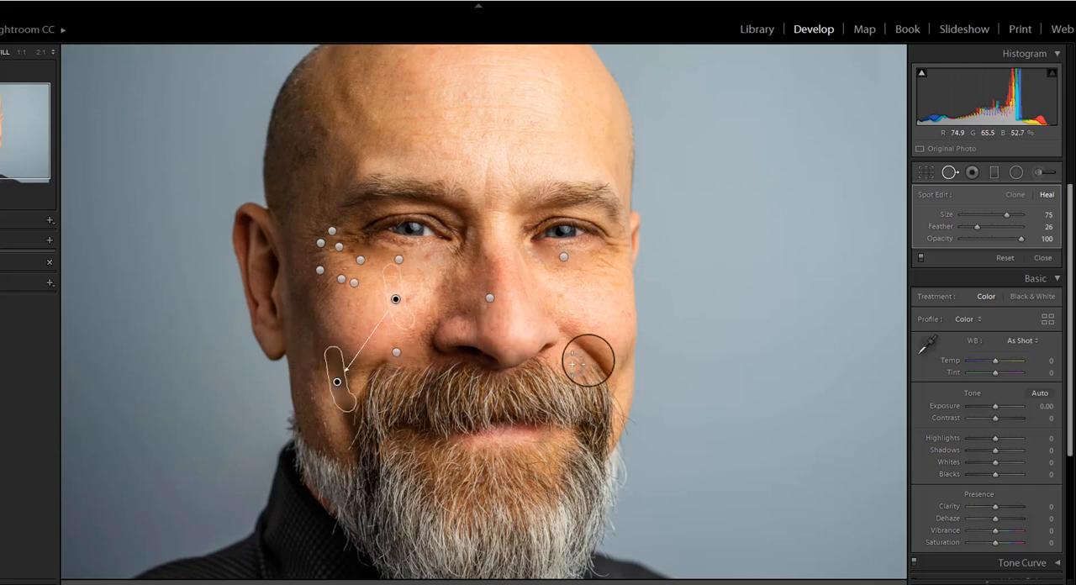
left_click(589, 362)
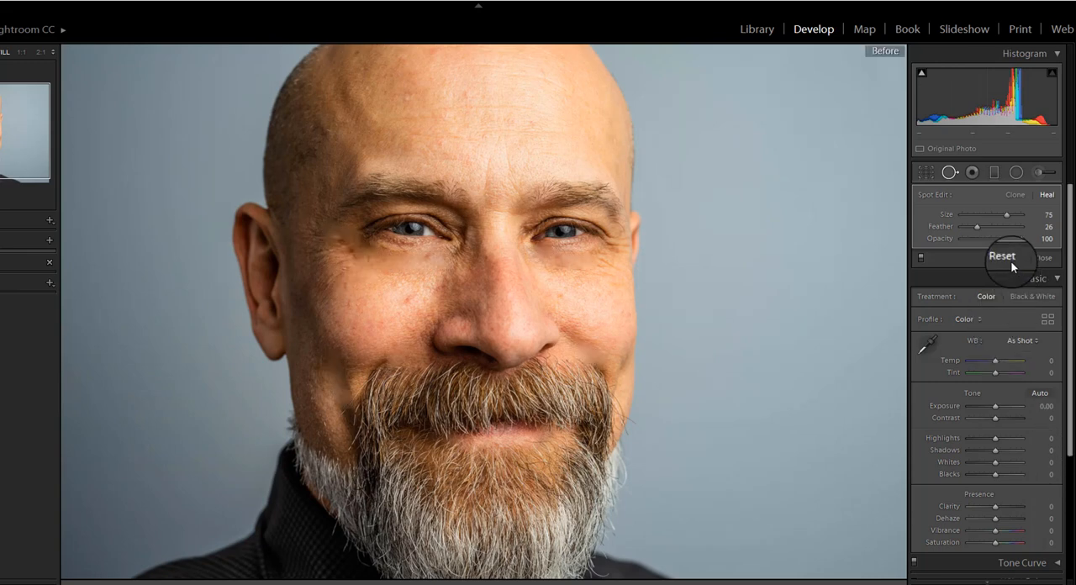
- Reset the spots, set opacity to 62, and re-heal the under-eye and cheek wrinkles
left_click(1002, 257)
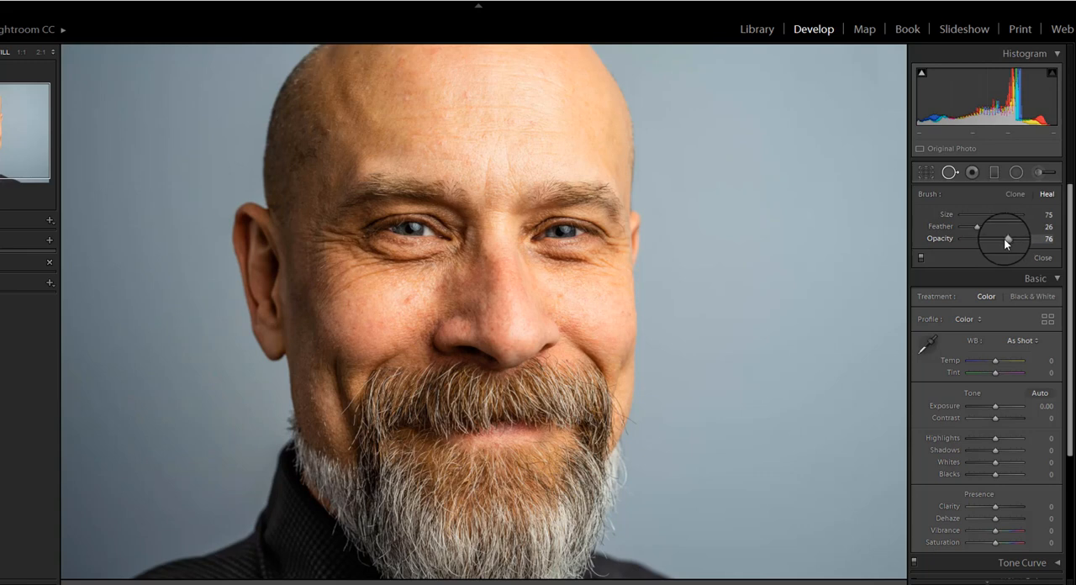
left_click_drag(1008, 240, 999, 248)
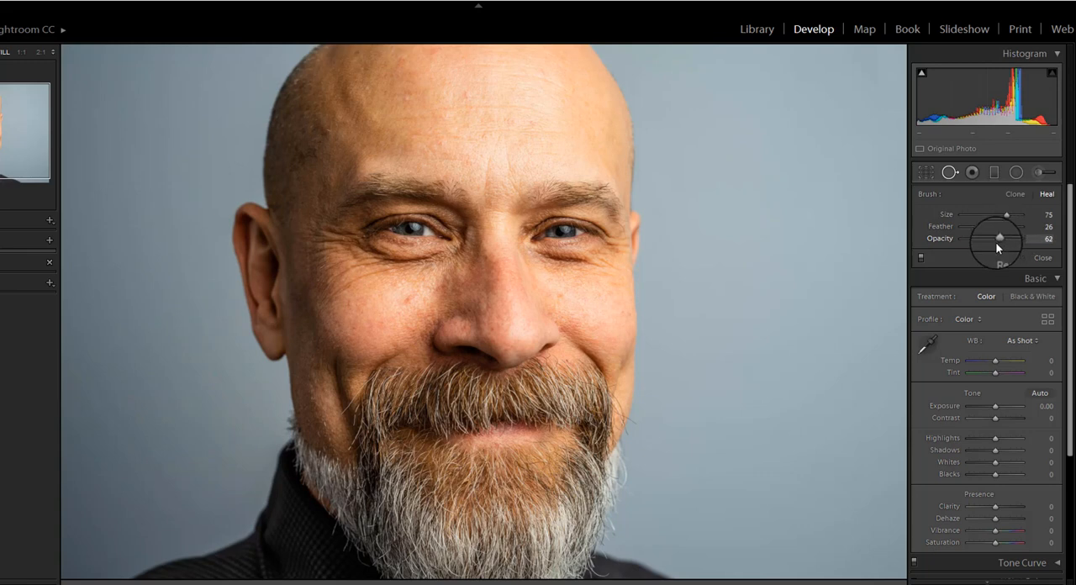
mouse_move(320, 276)
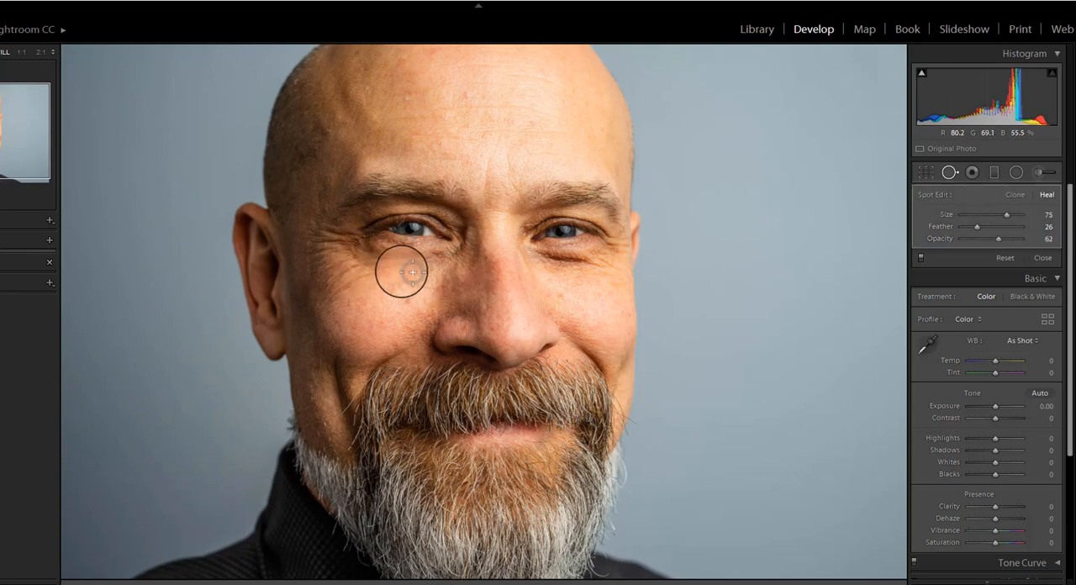
left_click_drag(402, 271, 345, 257)
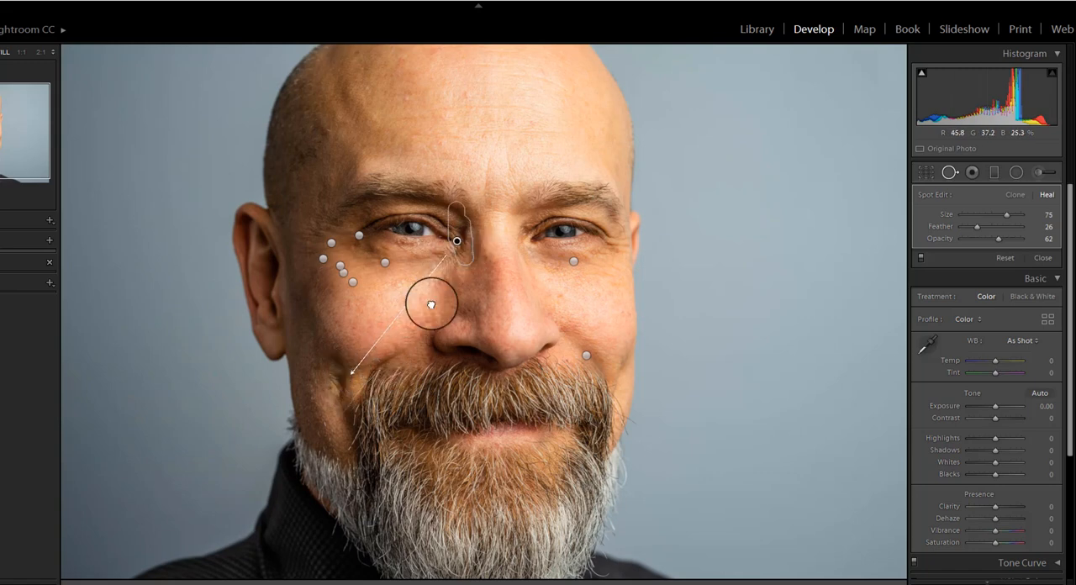
left_click_drag(431, 304, 375, 372)
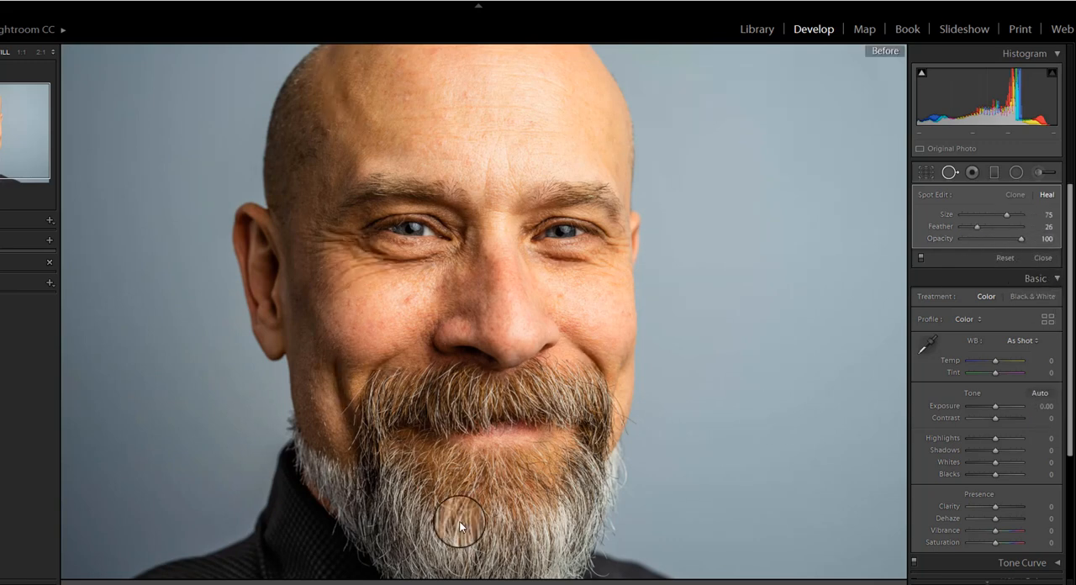
mouse_move(912, 281)
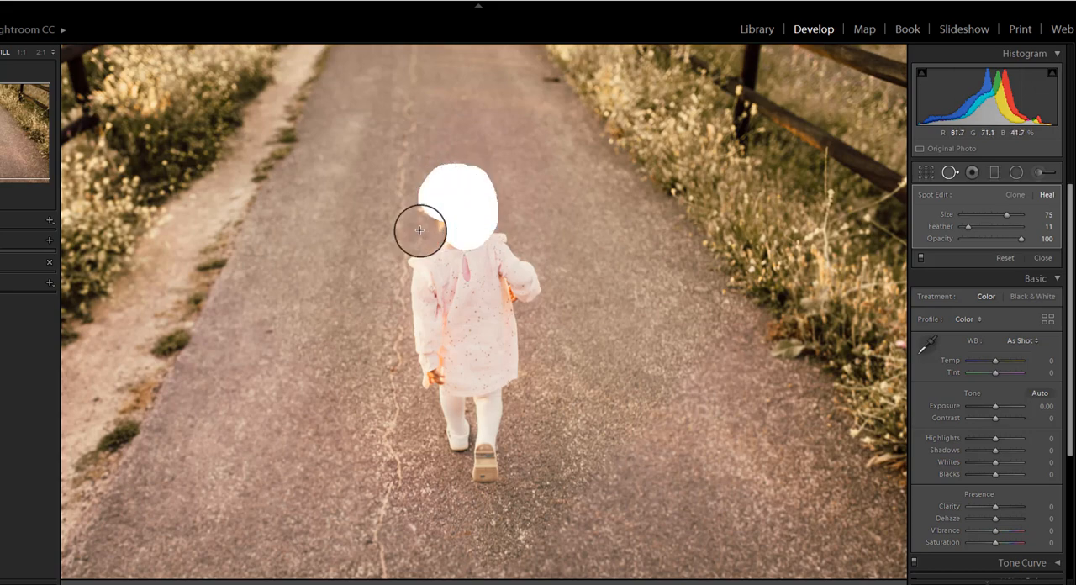
- Paint a heal stroke over the walking girl from head to feet at 62 opacity
left_click_drag(420, 231, 485, 288)
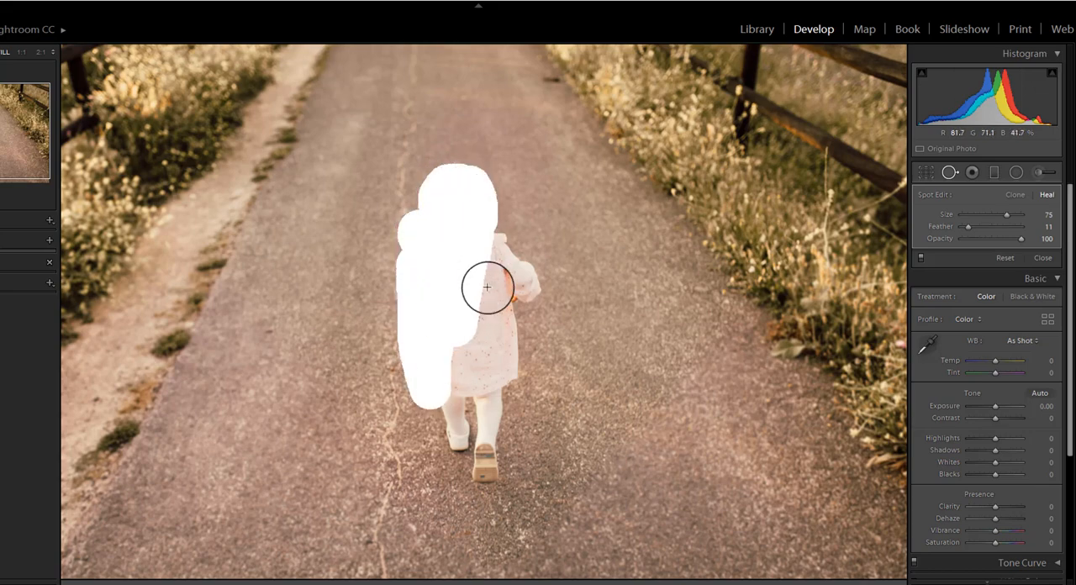
left_click_drag(486, 289, 497, 337)
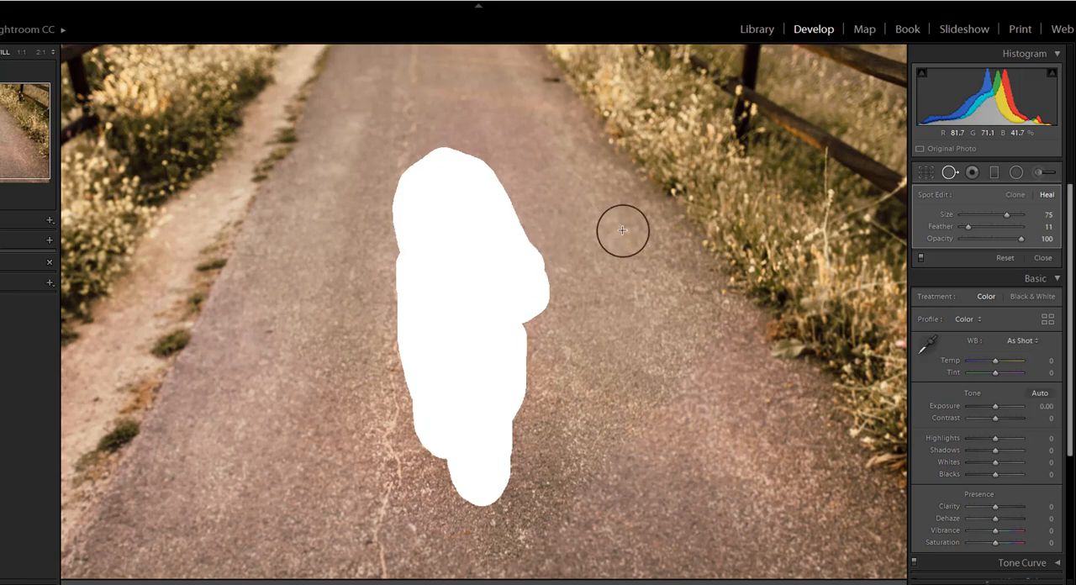
left_click_drag(1023, 238, 996, 238)
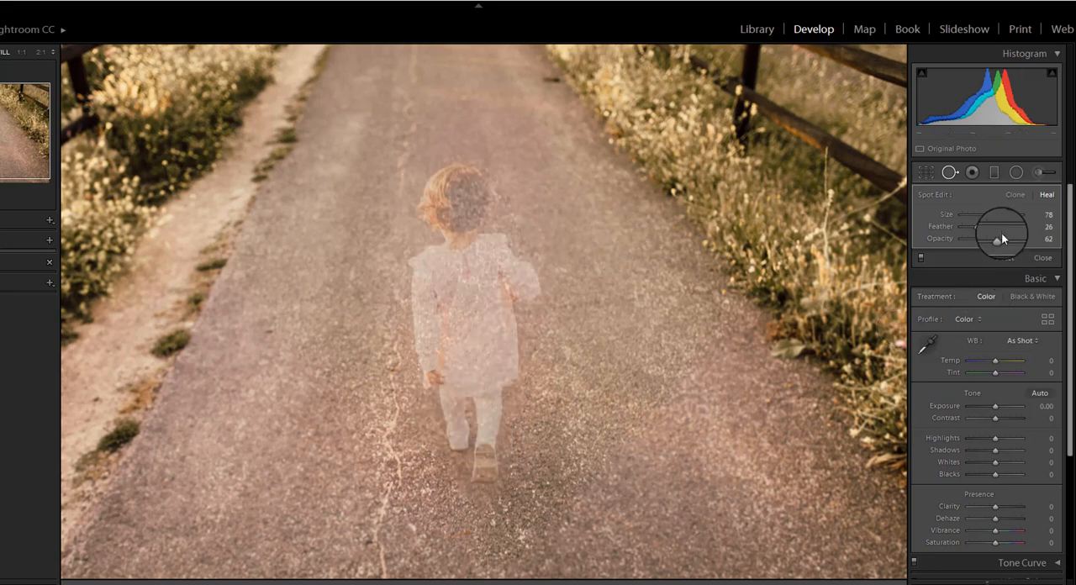